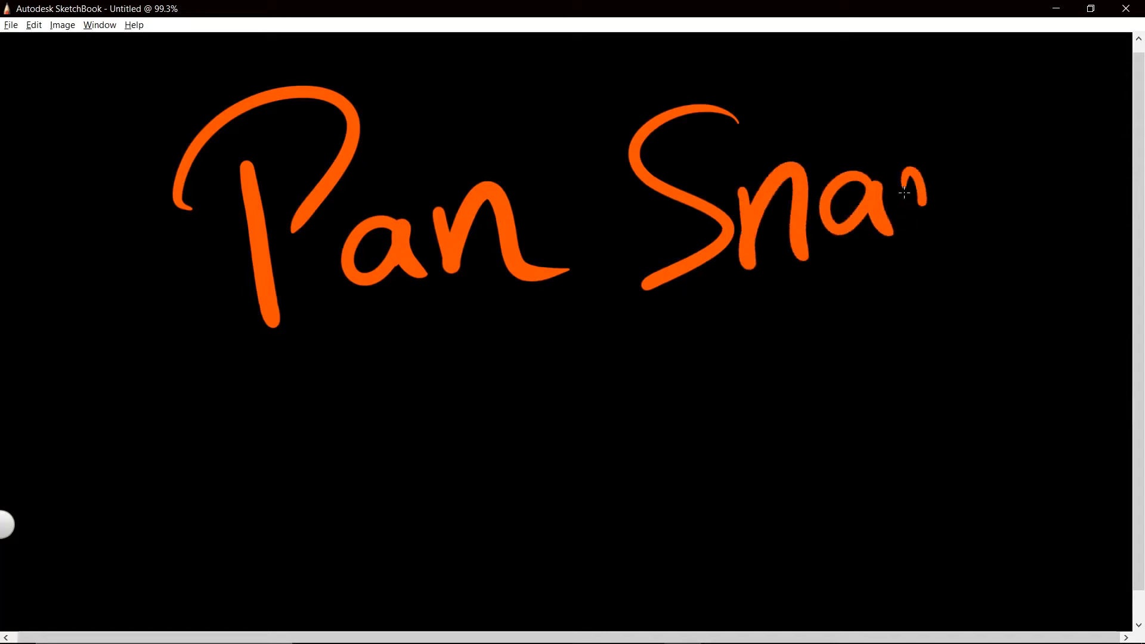
Step: Draw an orange underline stroke beneath the lettered words 'Pan Snares'
left_click_drag(482, 420, 897, 354)
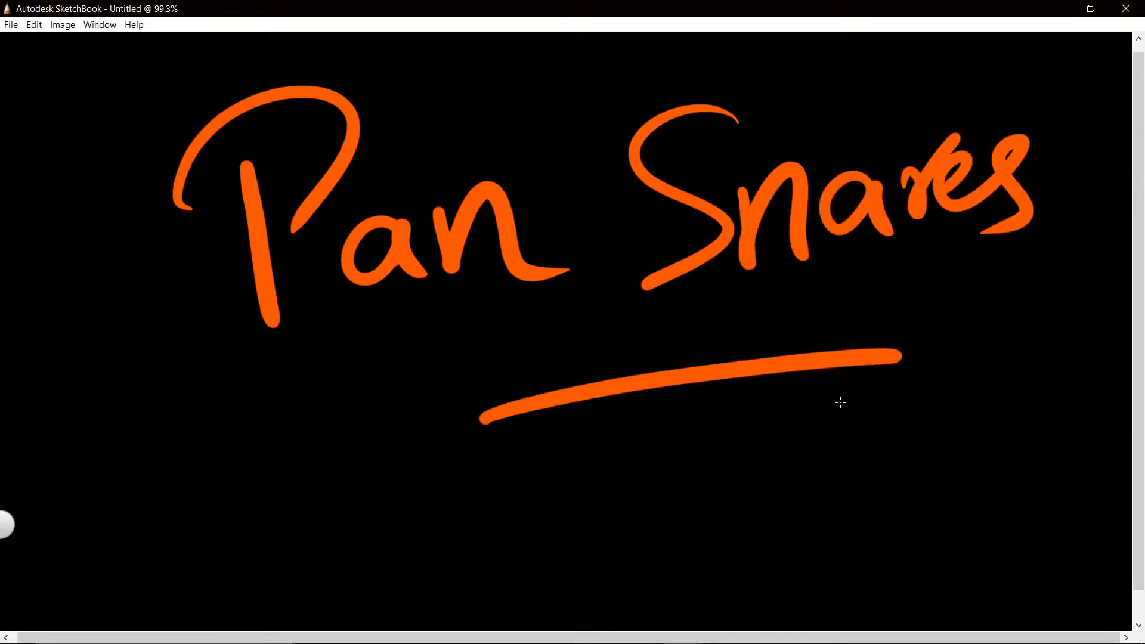
mouse_move(847, 422)
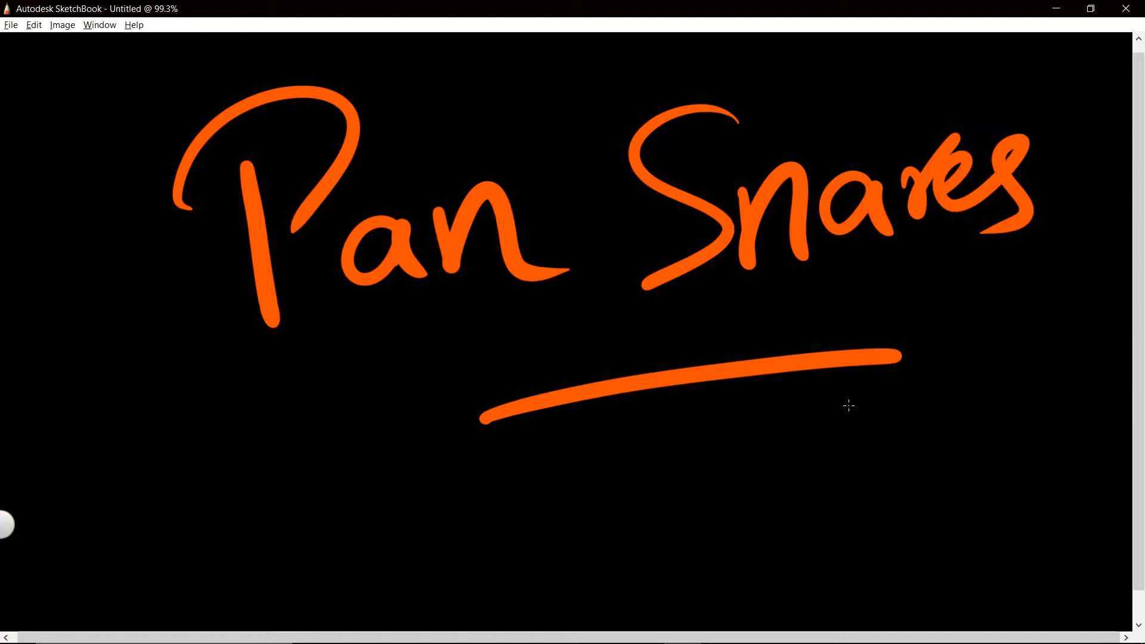
mouse_move(861, 375)
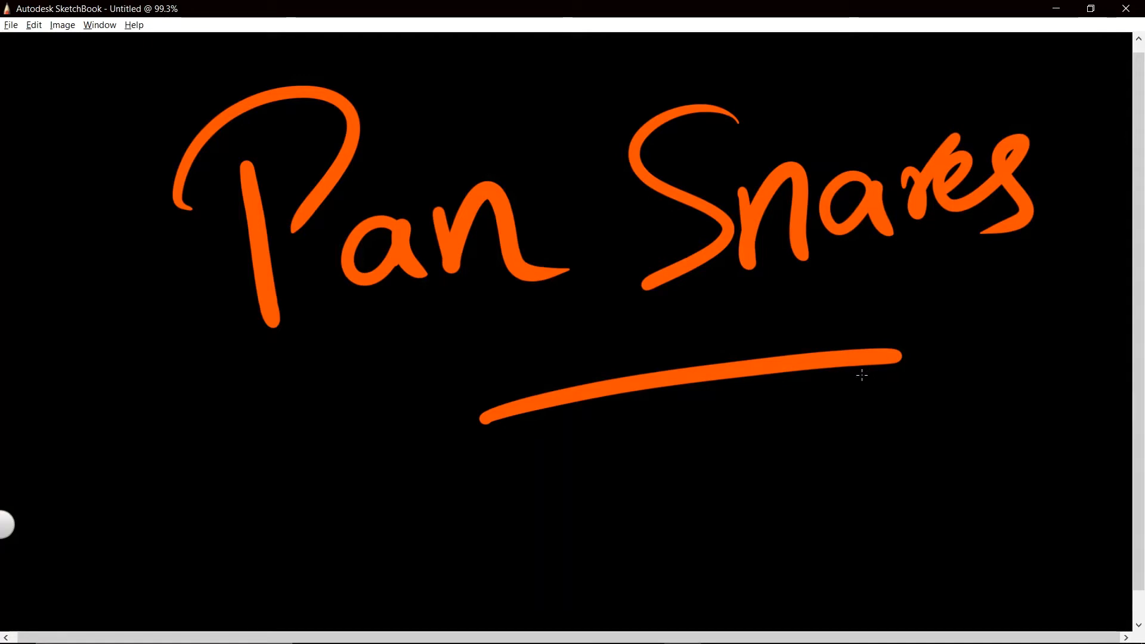
mouse_move(875, 368)
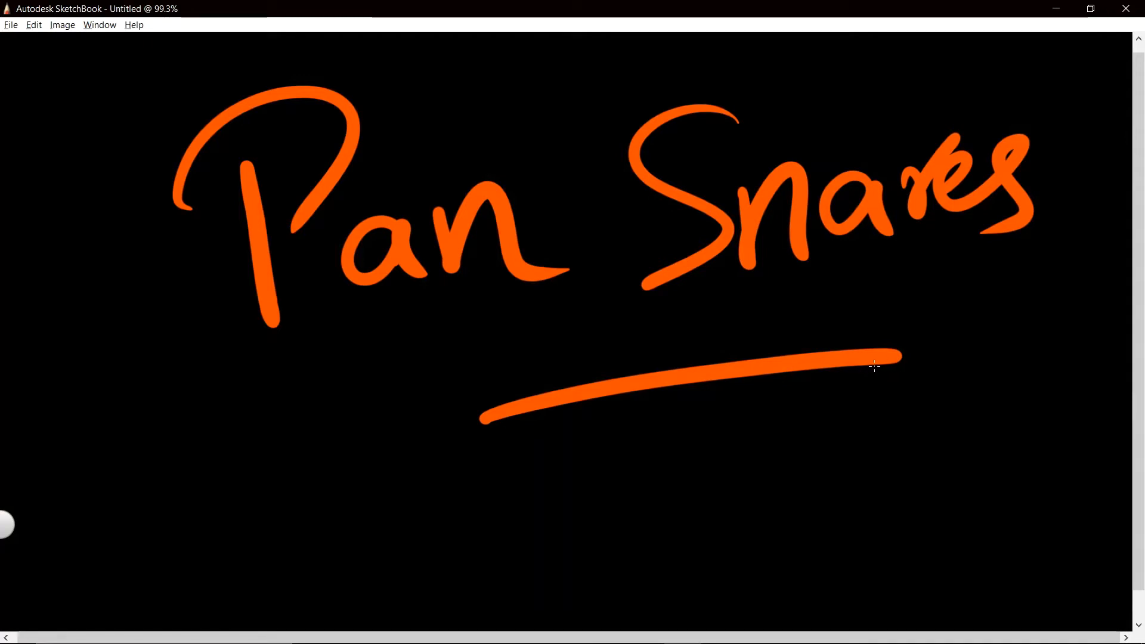
mouse_move(878, 369)
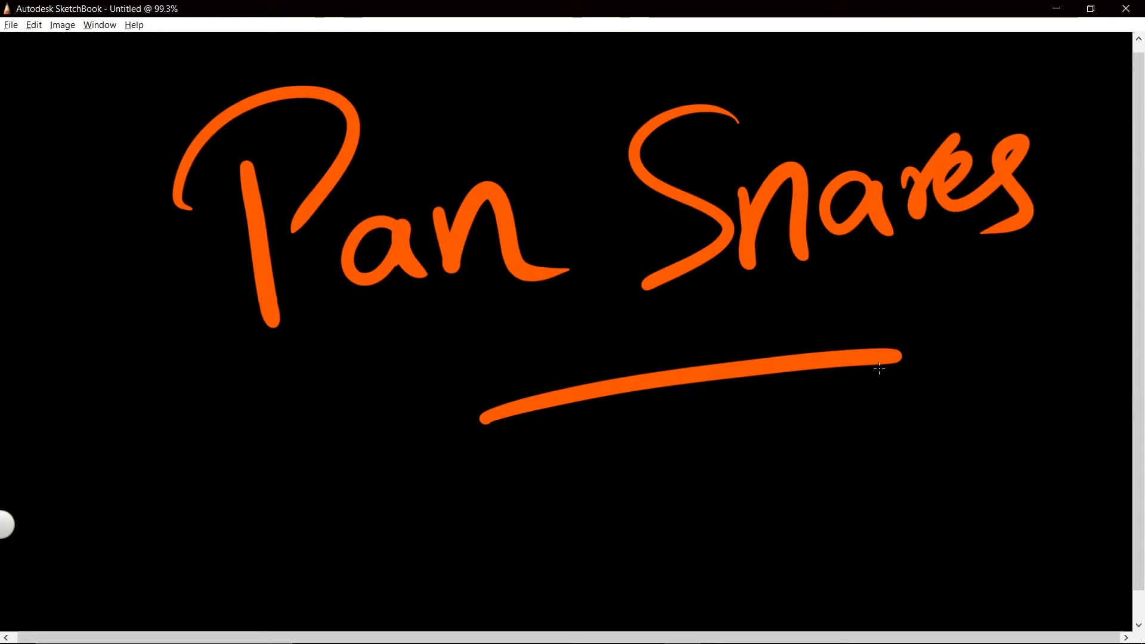
mouse_move(875, 369)
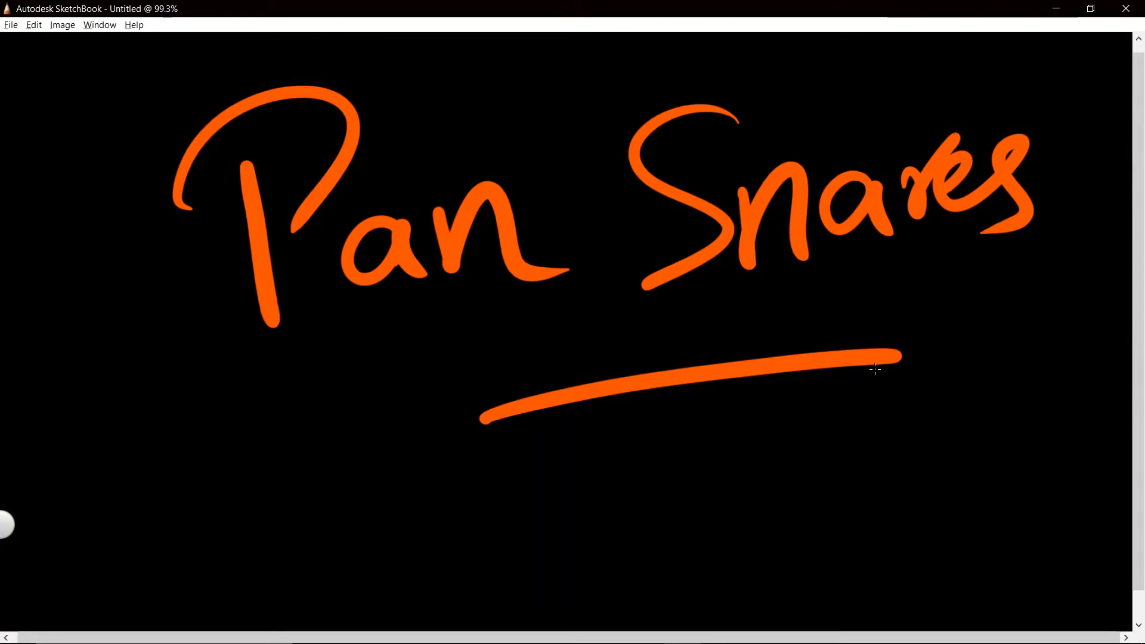
mouse_move(856, 399)
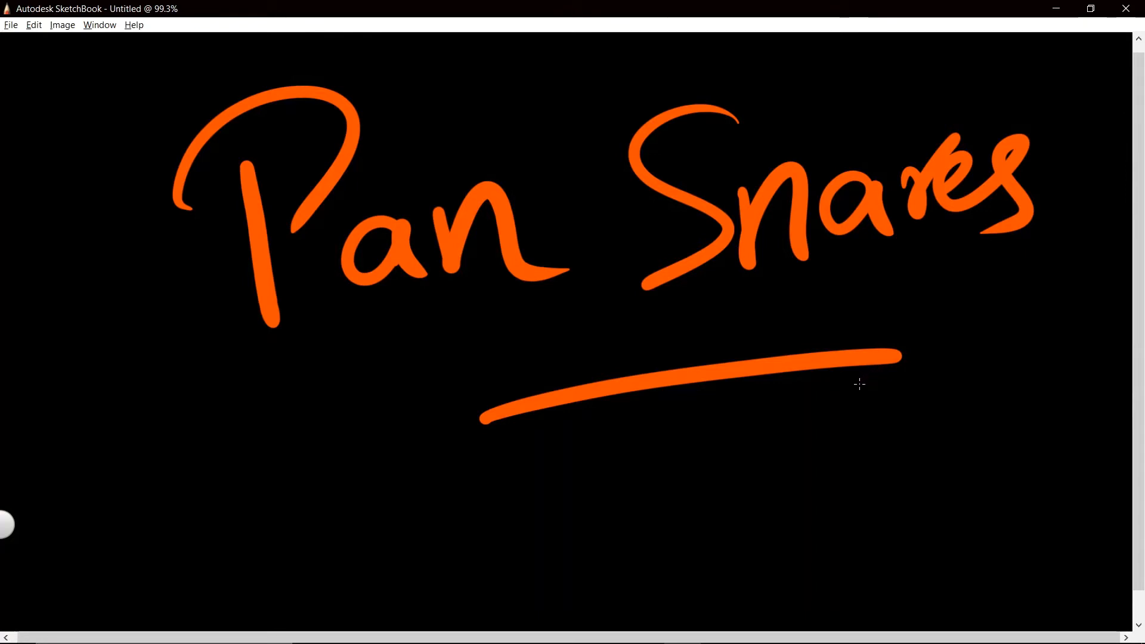
mouse_move(859, 374)
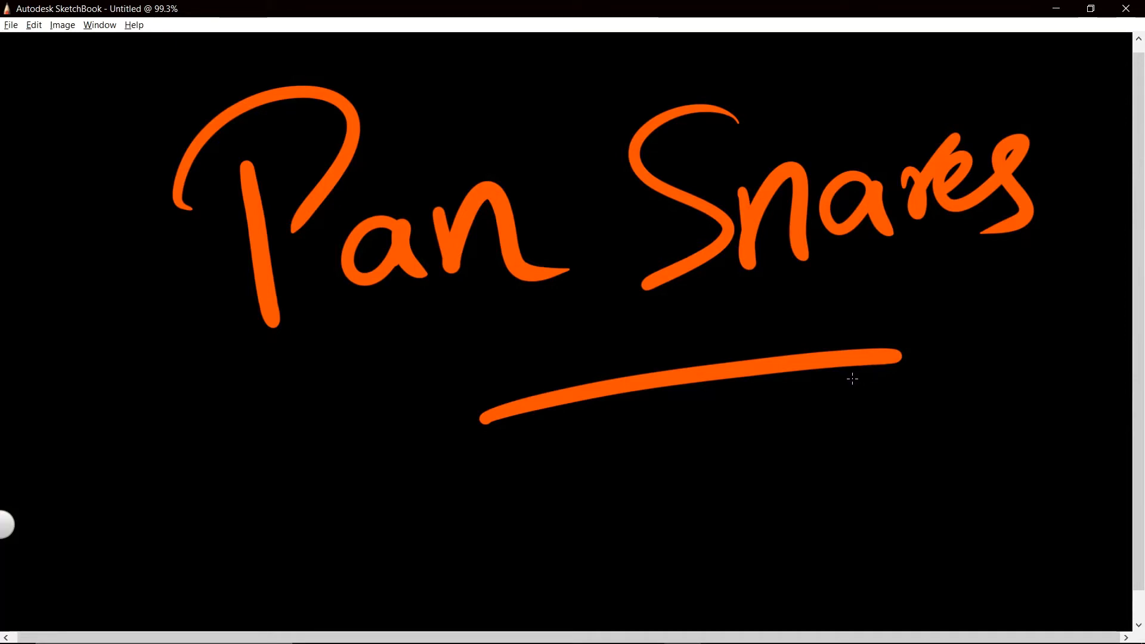
mouse_move(844, 372)
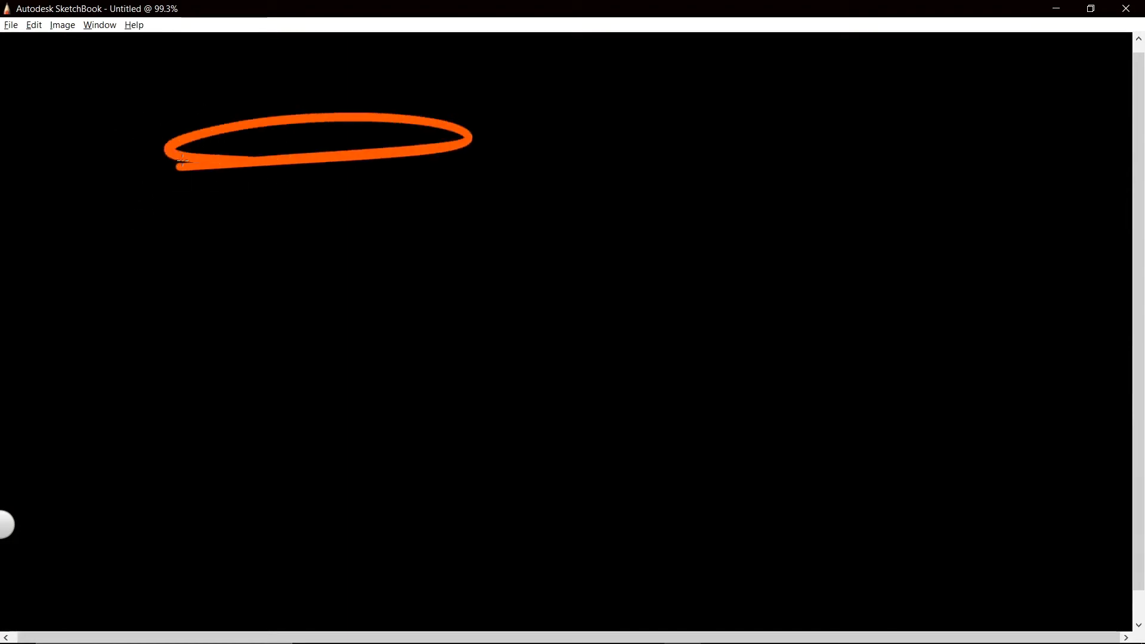
Step: Draw a horizontal test stroke near the top of the canvas
left_click_drag(468, 117, 675, 127)
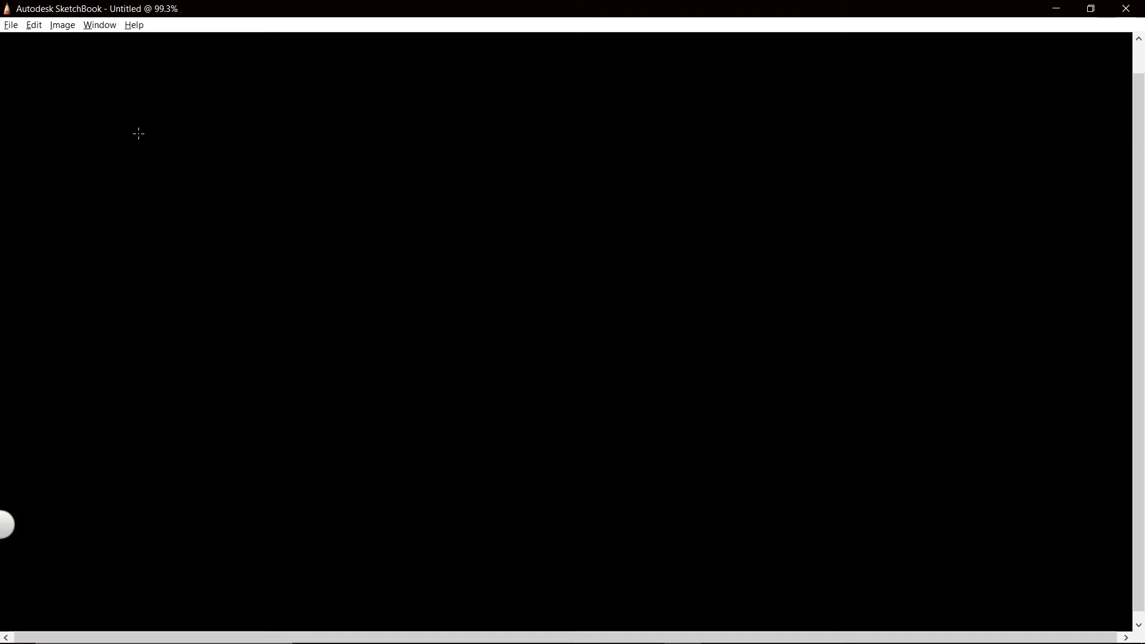
mouse_move(143, 139)
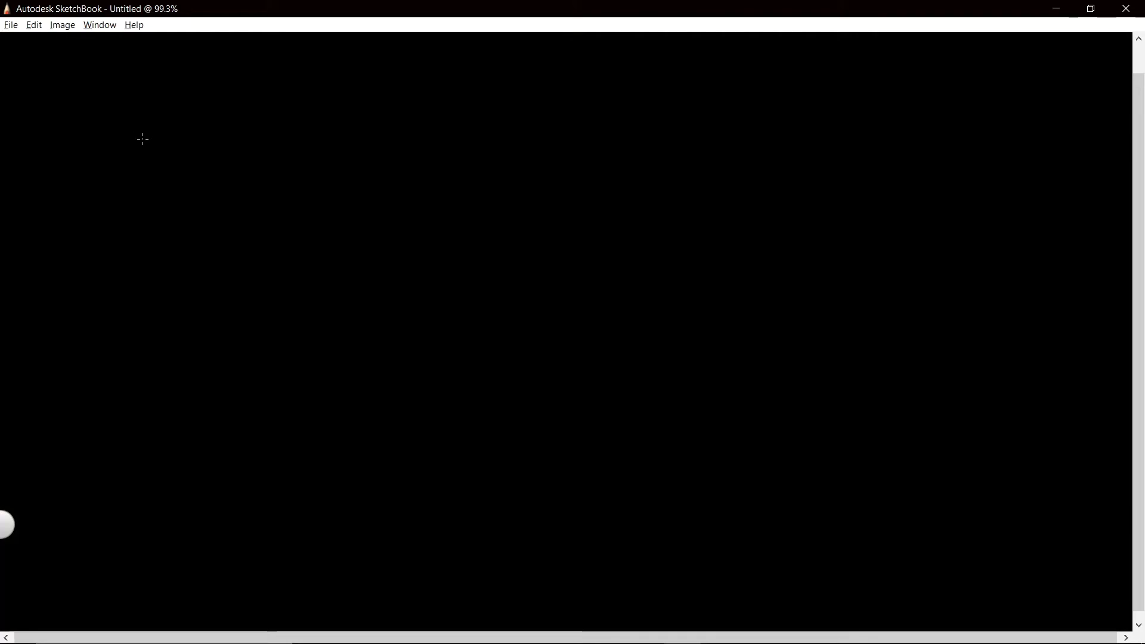
mouse_move(173, 146)
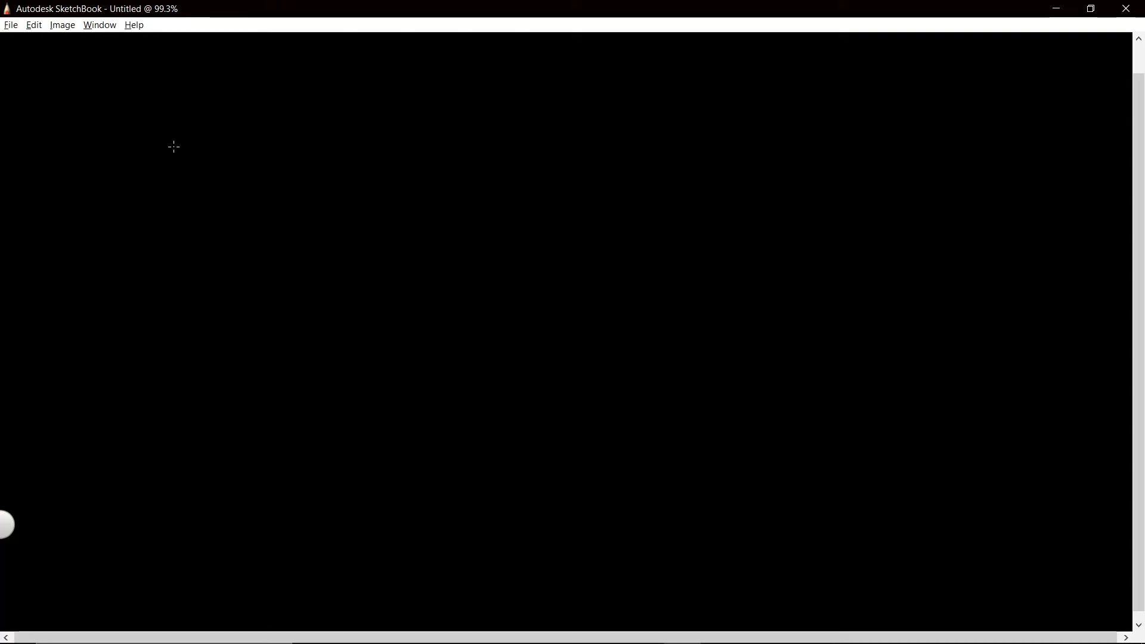
Step: Letter 'Grindcore' with an underline, then add a slash and 'Goregrind' across the top
left_click_drag(168, 84, 106, 190)
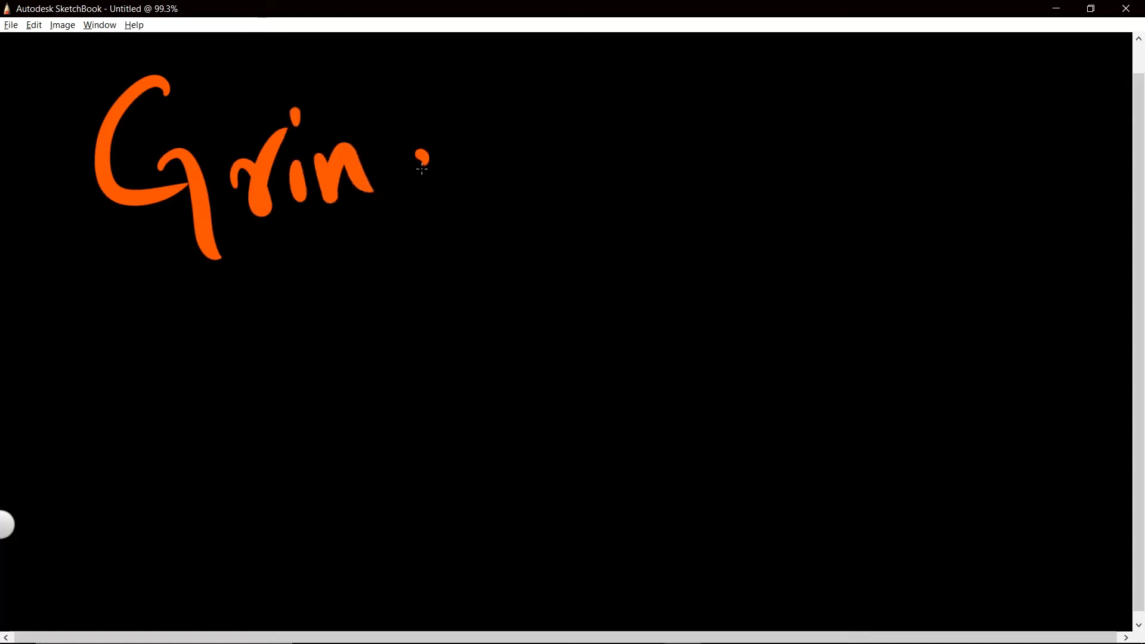
left_click_drag(420, 160, 628, 153)
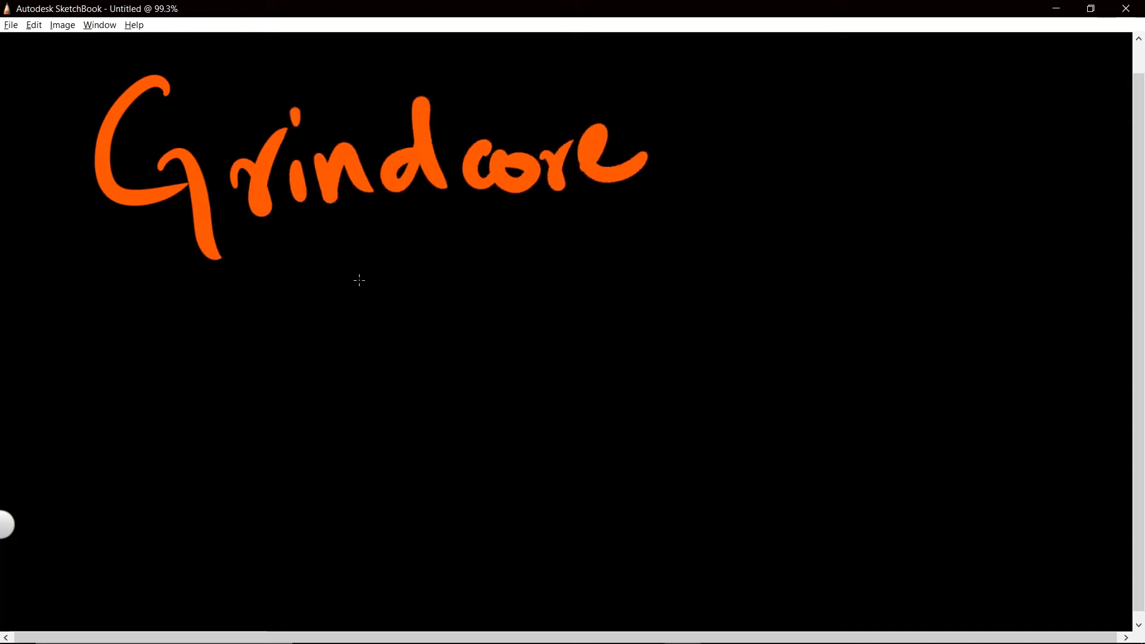
left_click_drag(339, 281, 626, 239)
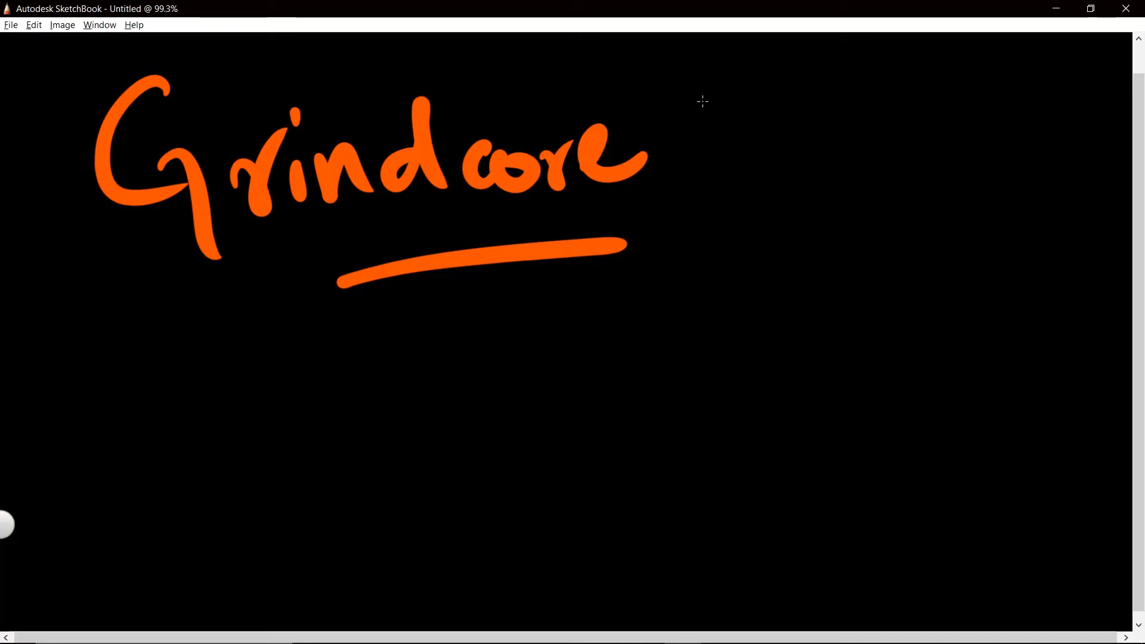
left_click_drag(672, 73, 992, 212)
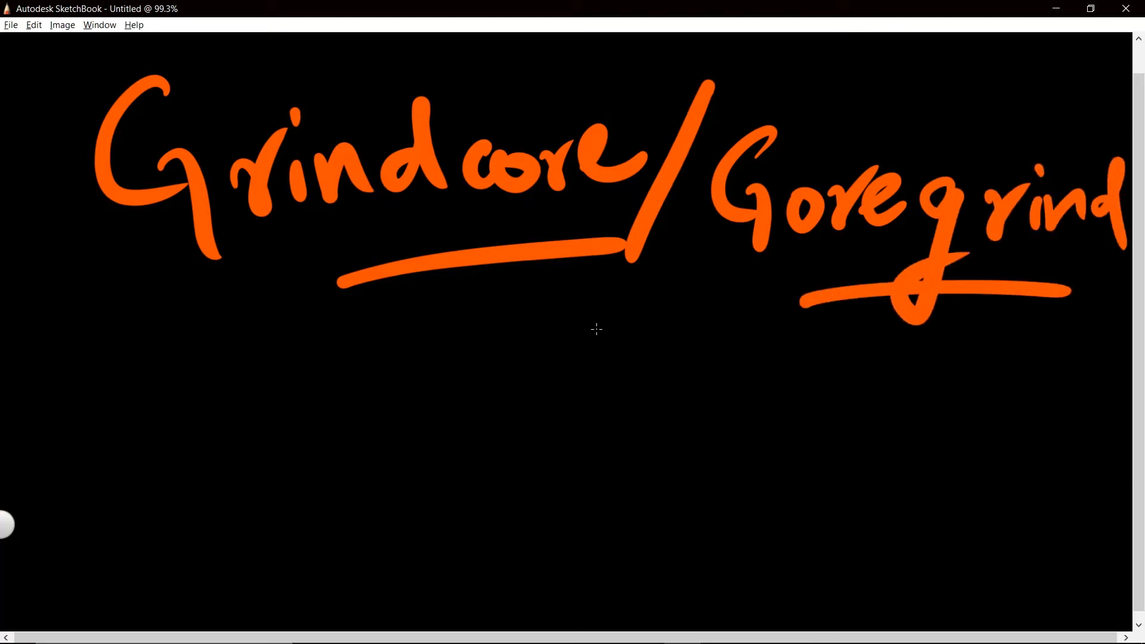
mouse_move(602, 326)
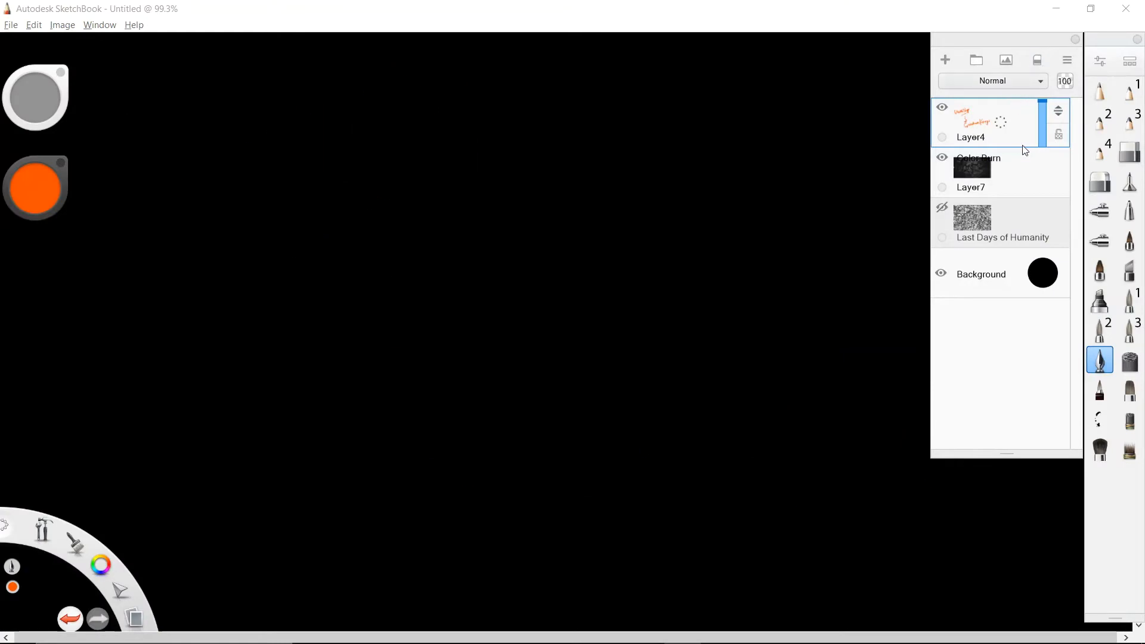
Step: Clear Layer4's 'Grindcore/Goregrind' lettering from the Layers palette
left_click(941, 207)
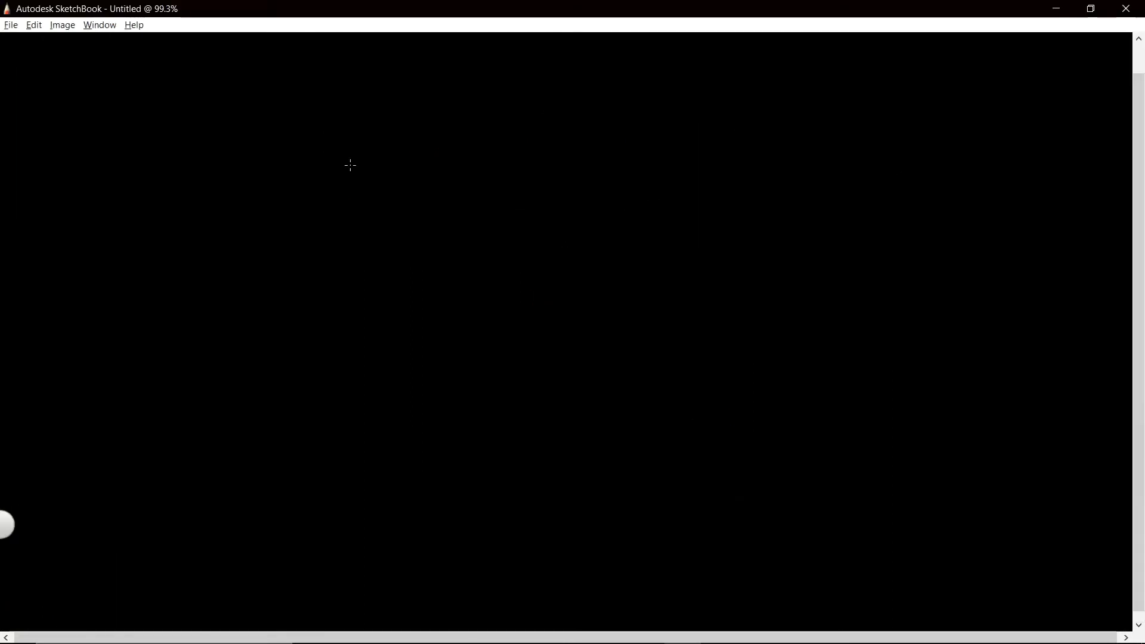
mouse_move(171, 133)
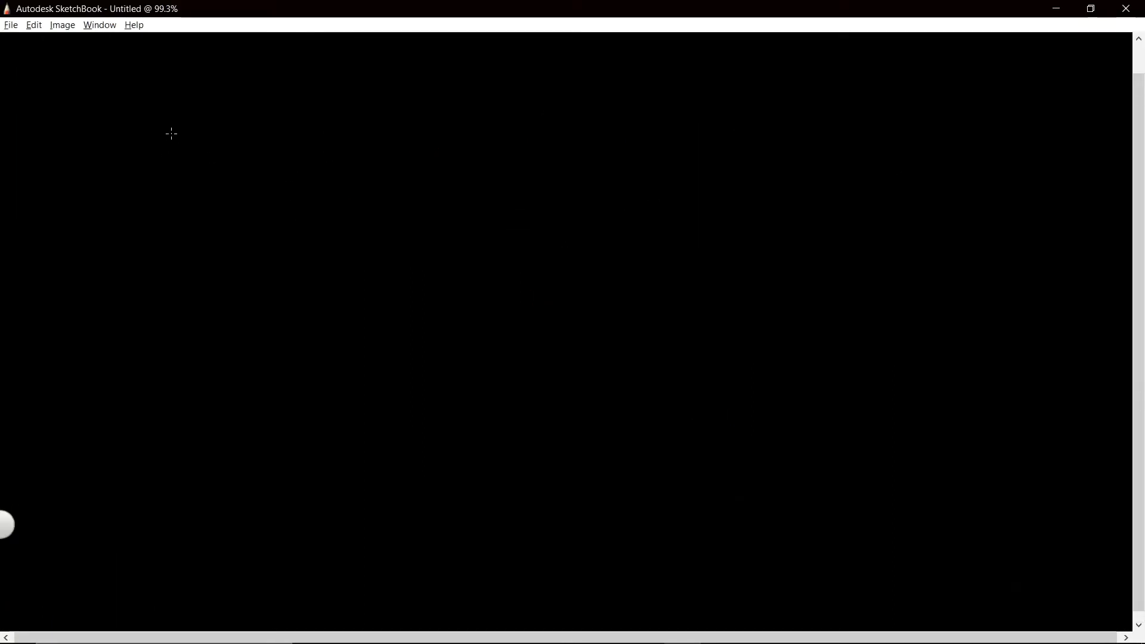
mouse_move(122, 92)
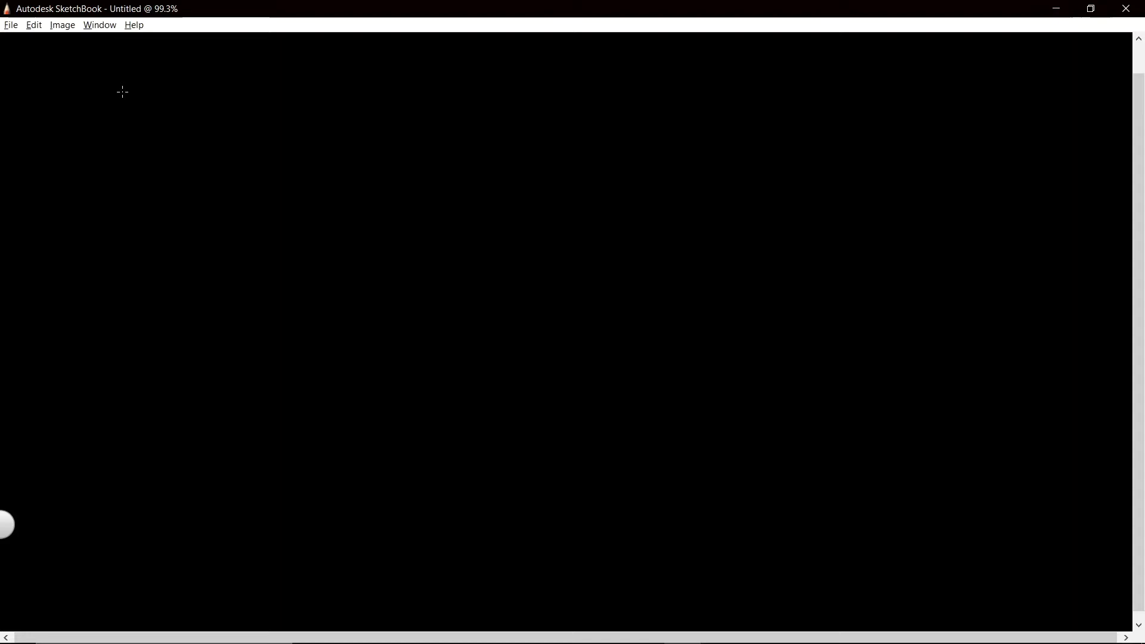
mouse_move(125, 97)
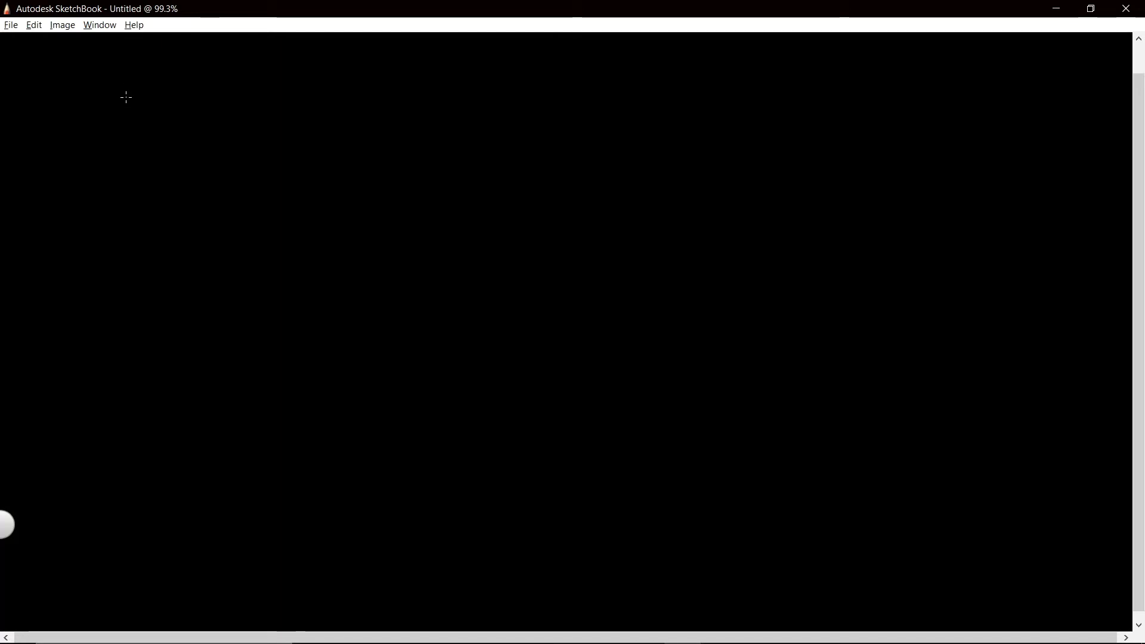
mouse_move(88, 79)
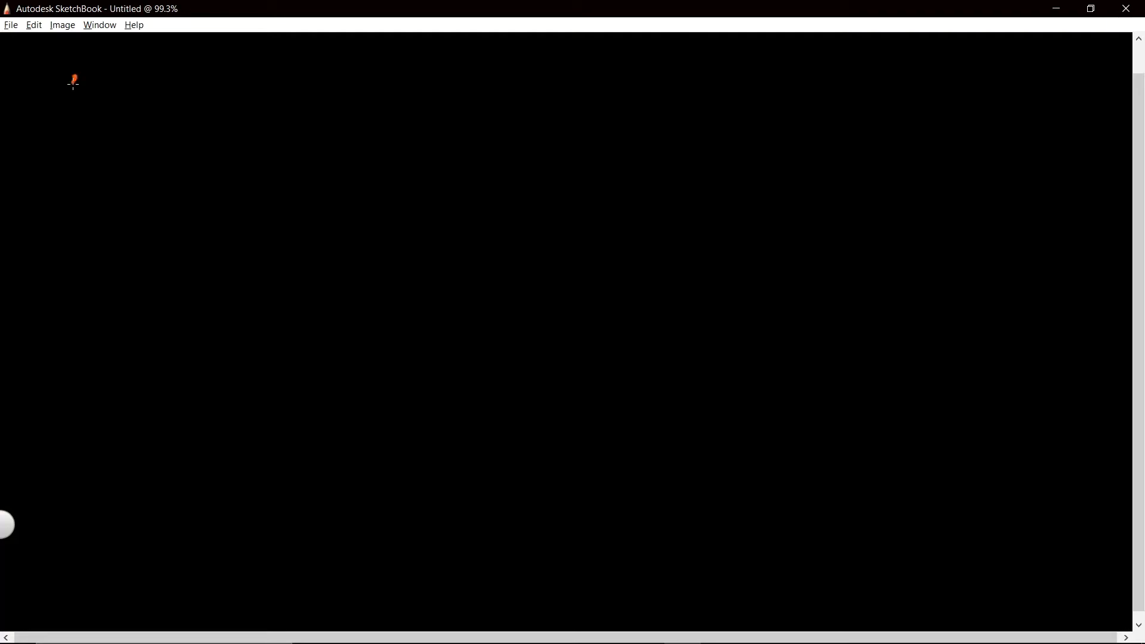
Step: Begin lettering 'ST-2009' near the top left of the canvas
left_click_drag(69, 102, 274, 106)
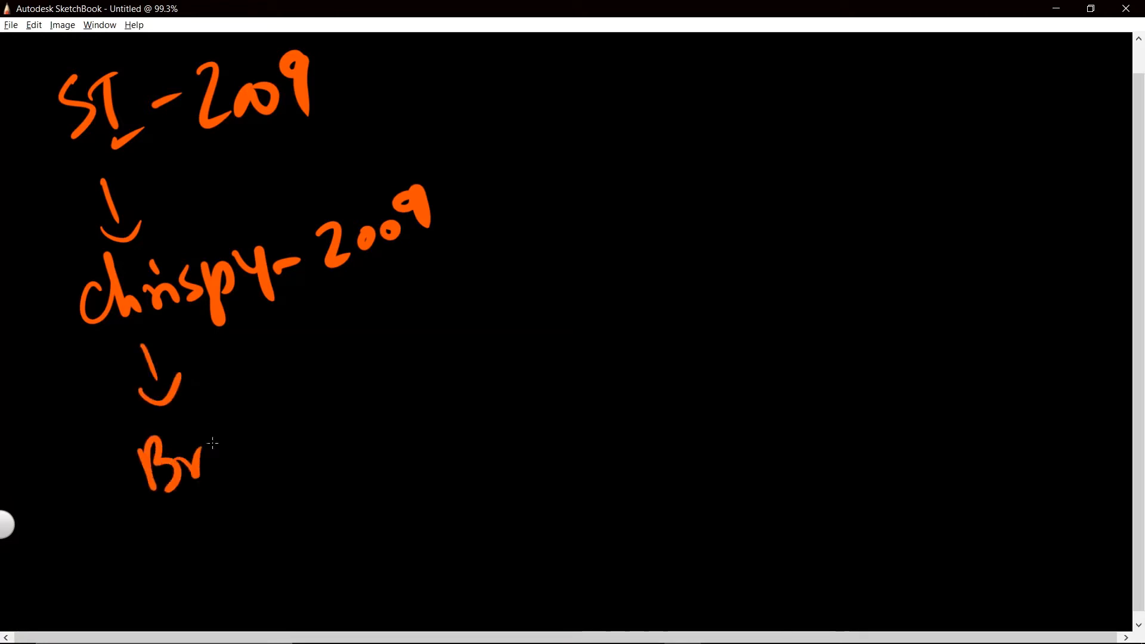
Step: Finish 'Brathilla - 2011', add 'Moth + Code [Static:Reset]' and 'Code + Ash & Ember'
left_click_drag(212, 453, 351, 409)
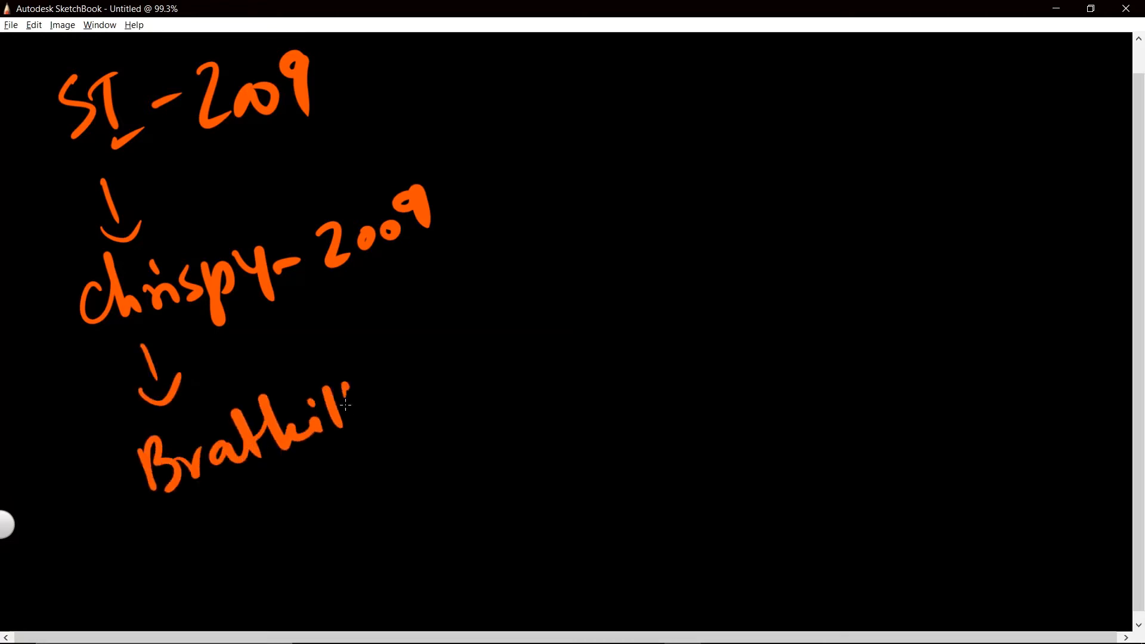
left_click_drag(351, 409, 540, 350)
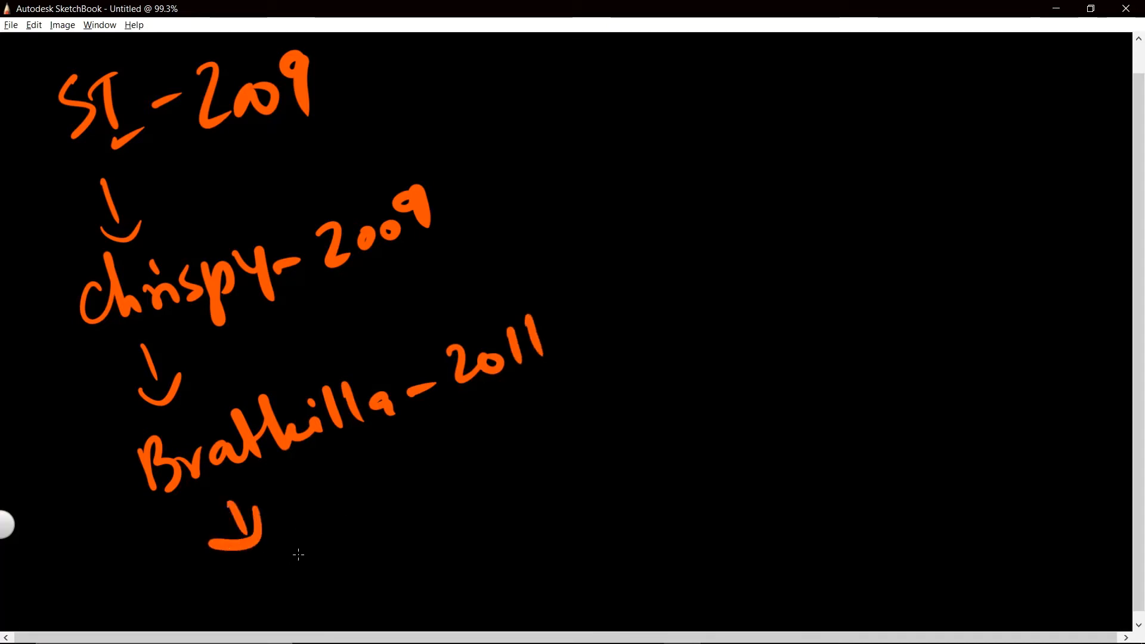
mouse_move(309, 547)
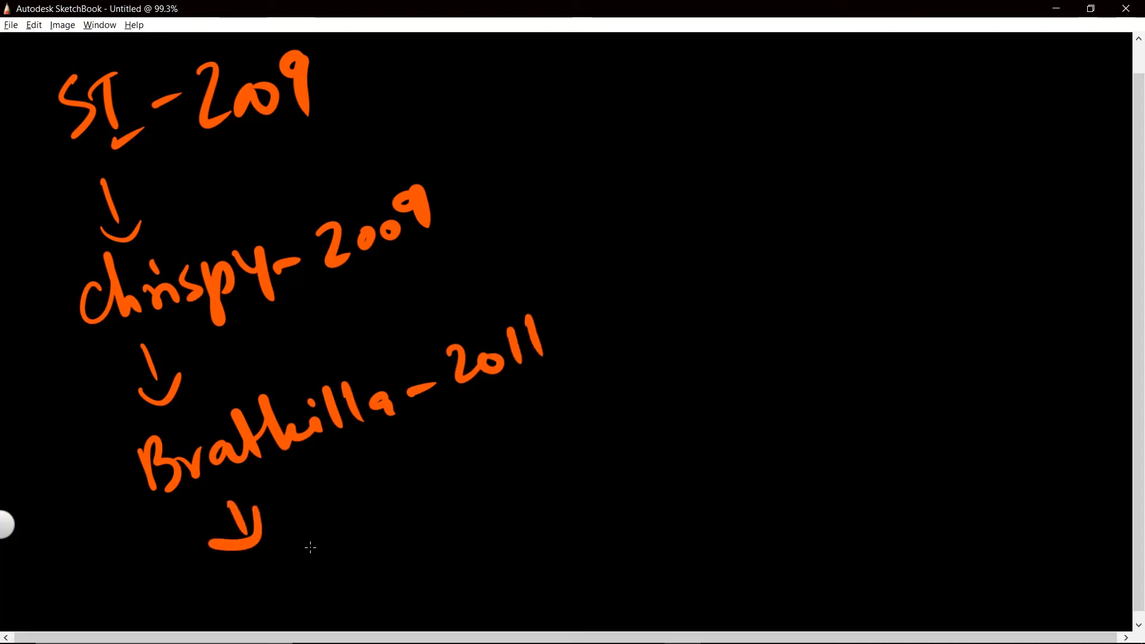
mouse_move(327, 571)
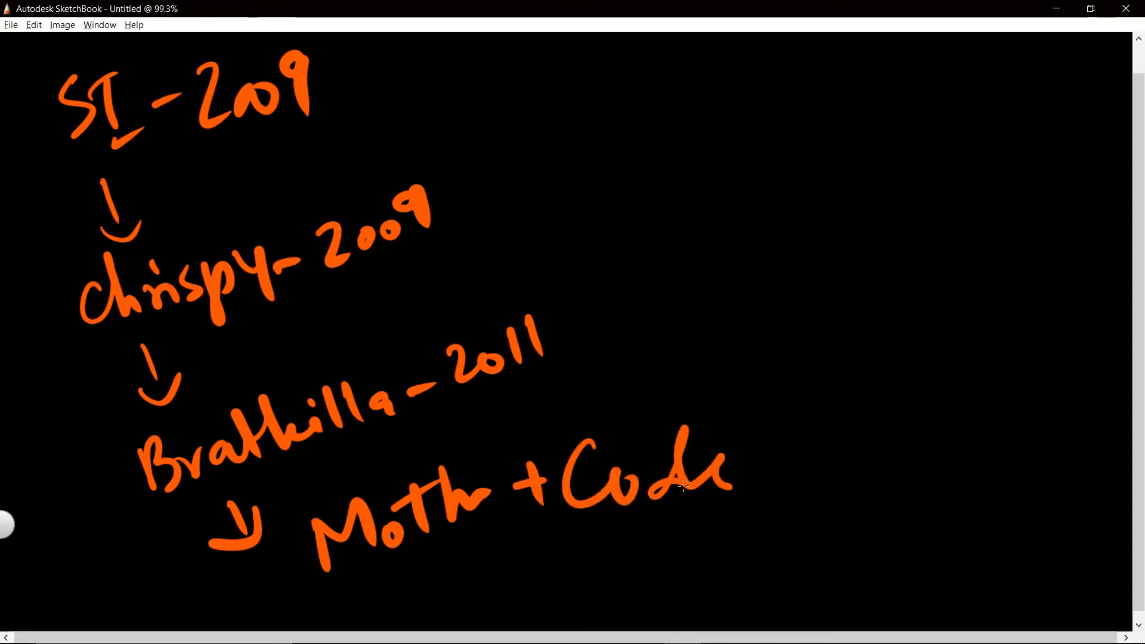
left_click_drag(796, 379, 606, 562)
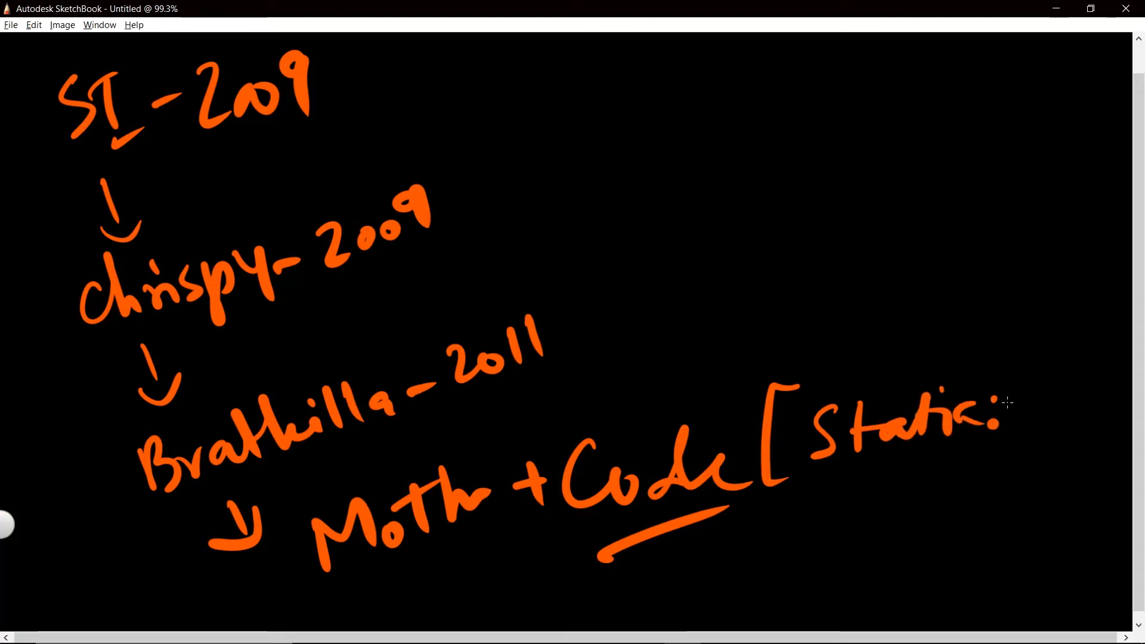
left_click_drag(1014, 409, 1102, 401)
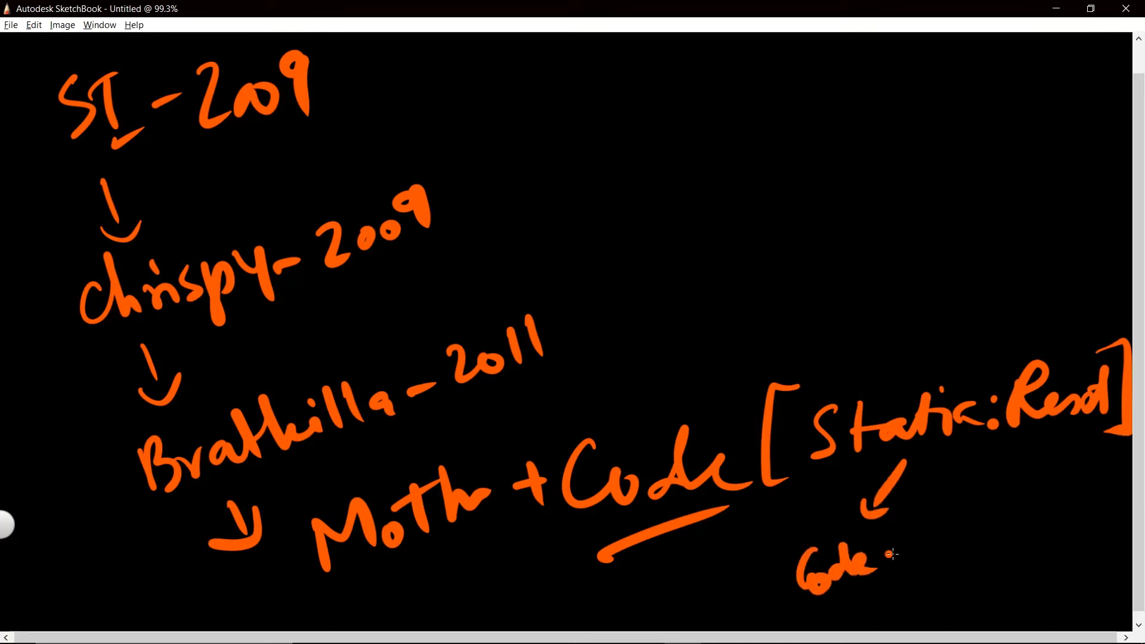
left_click_drag(897, 555, 993, 525)
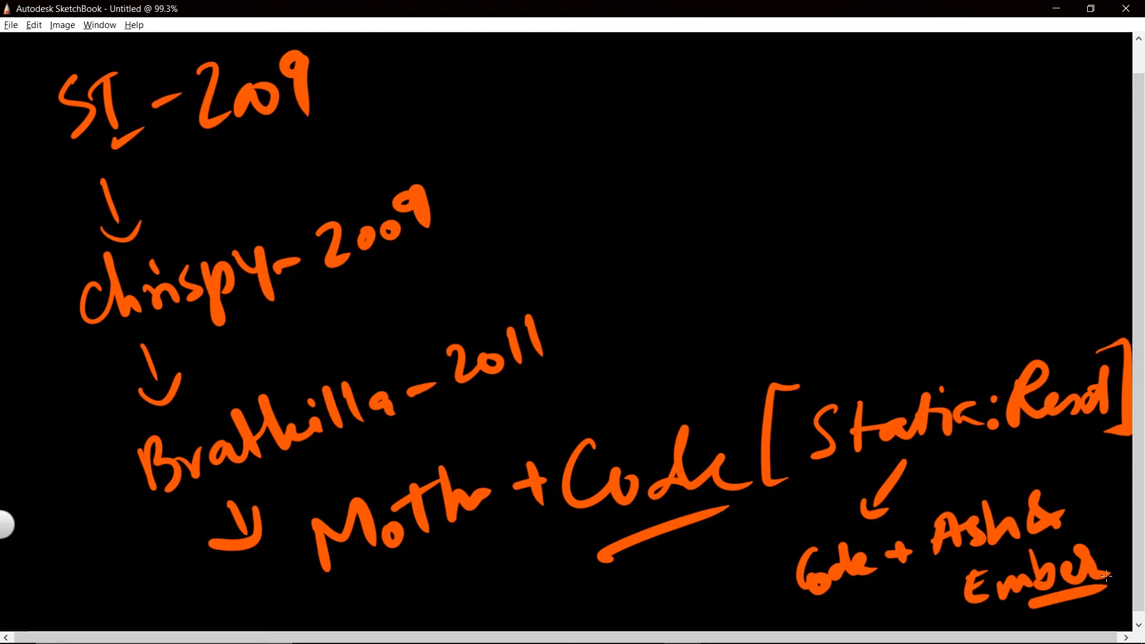
mouse_move(467, 483)
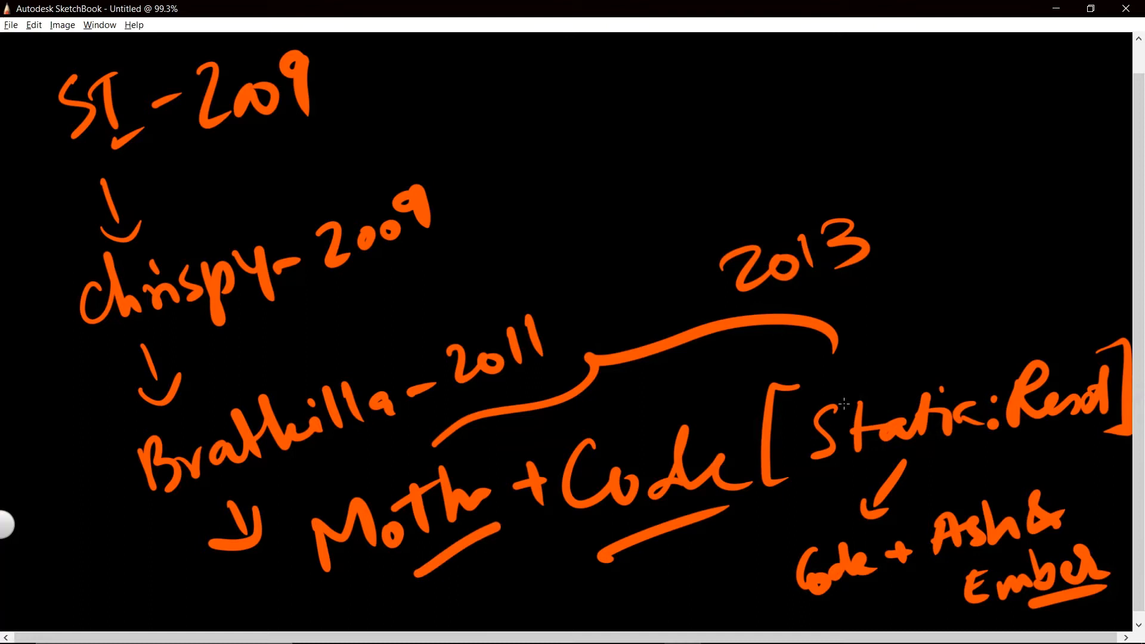
mouse_move(748, 529)
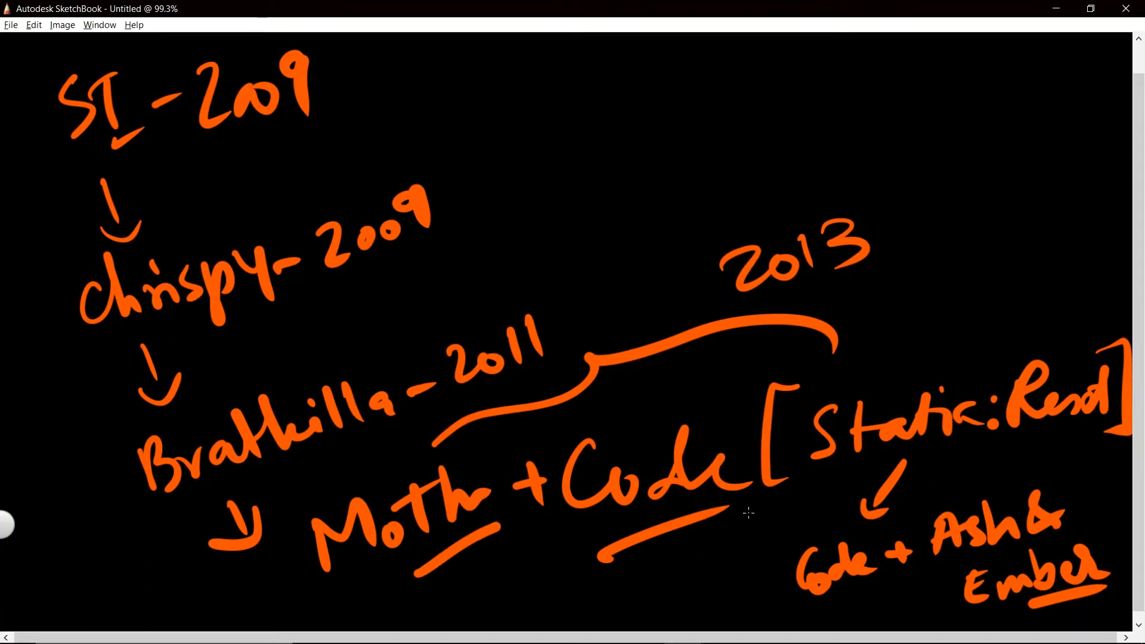
mouse_move(652, 538)
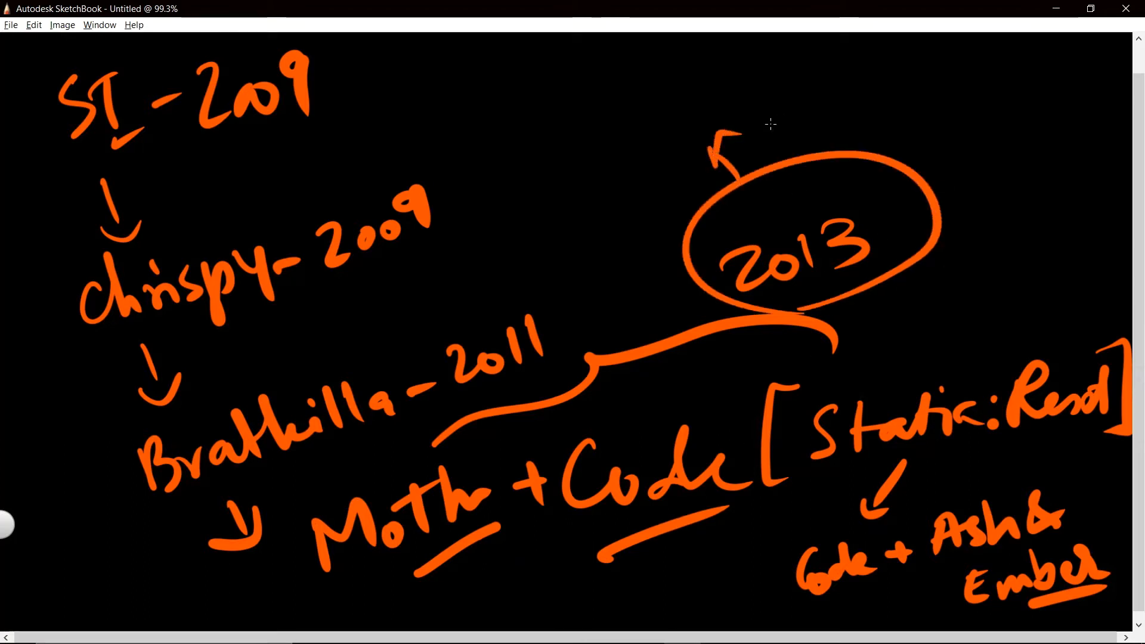
mouse_move(657, 165)
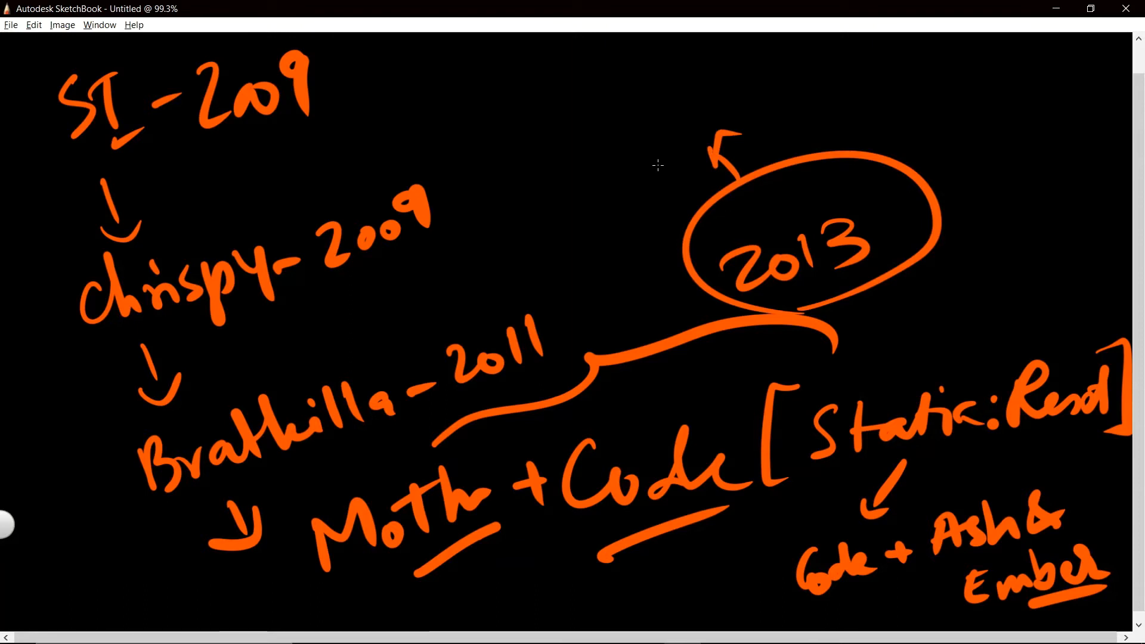
mouse_move(662, 313)
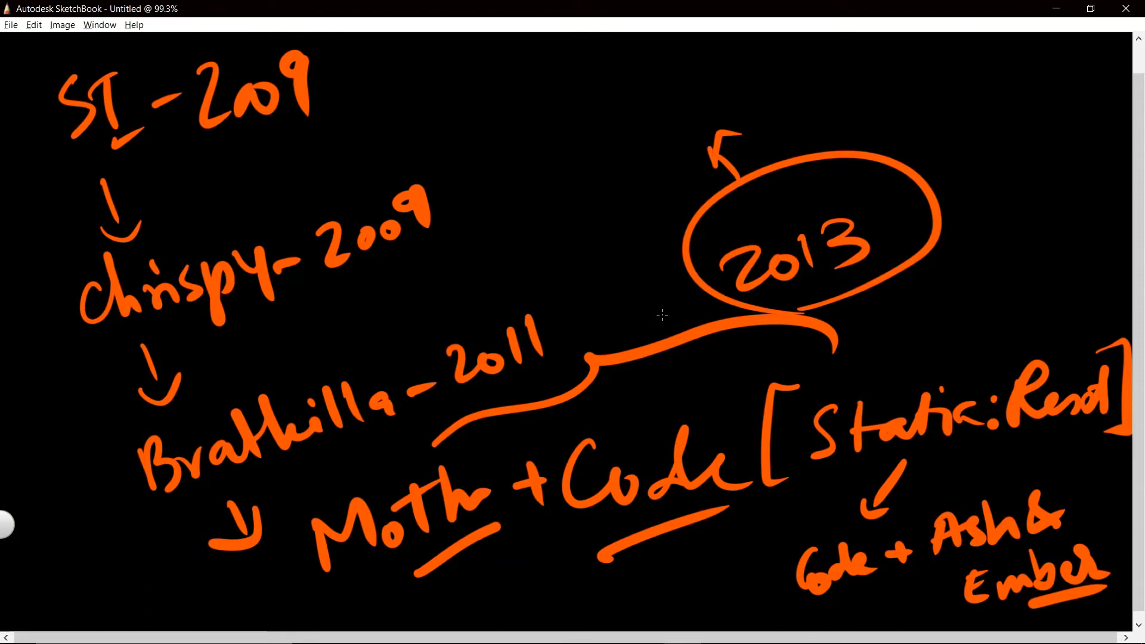
mouse_move(638, 199)
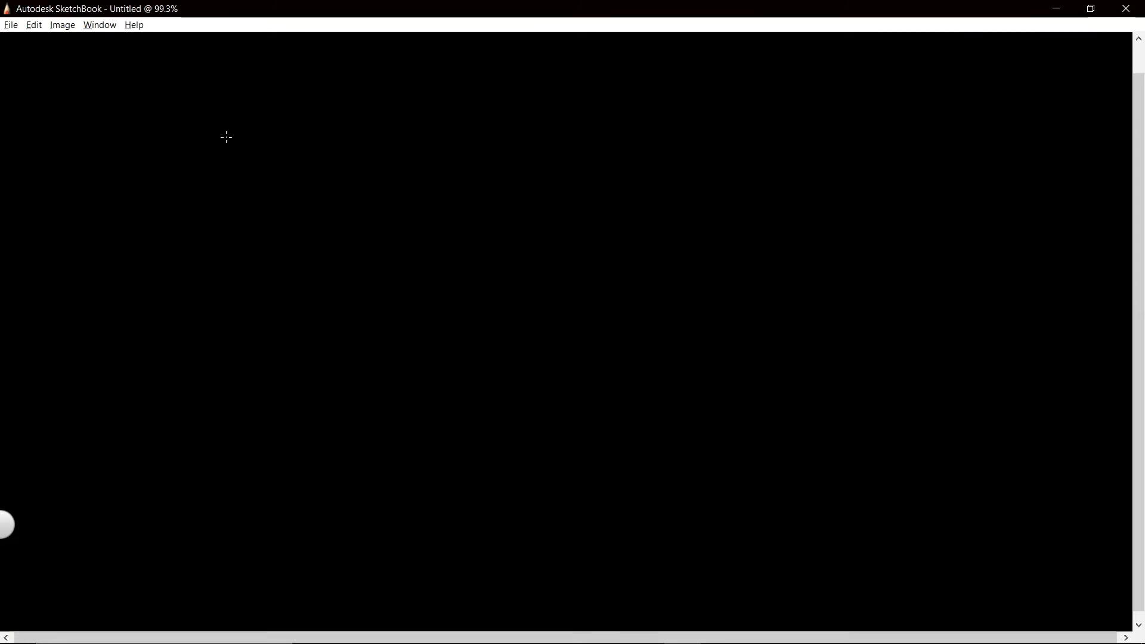
mouse_move(224, 140)
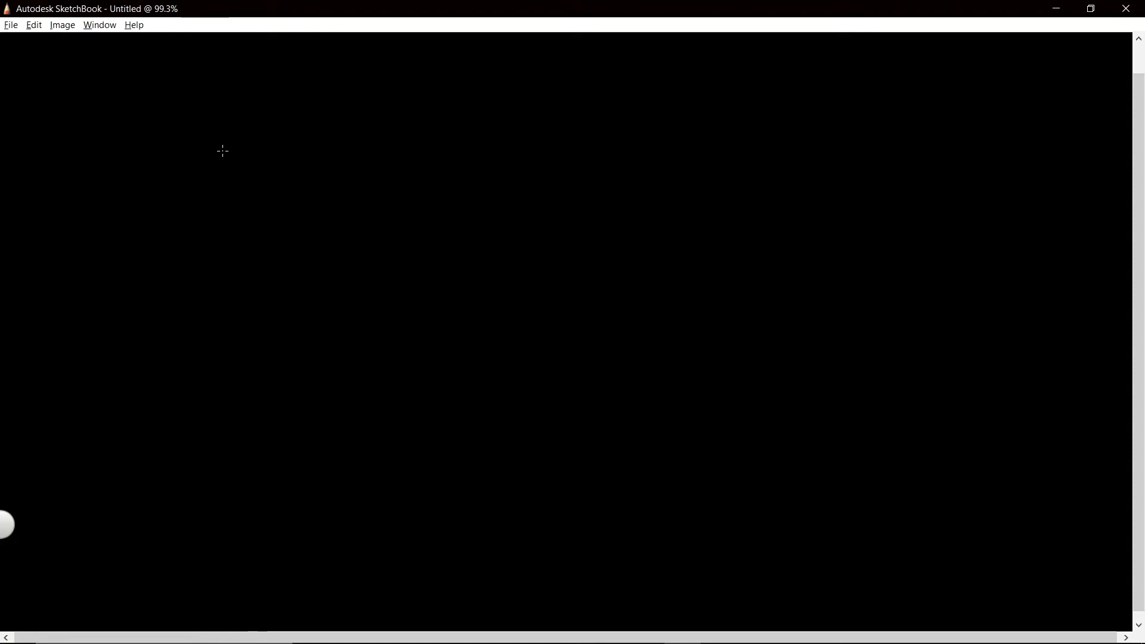
mouse_move(221, 144)
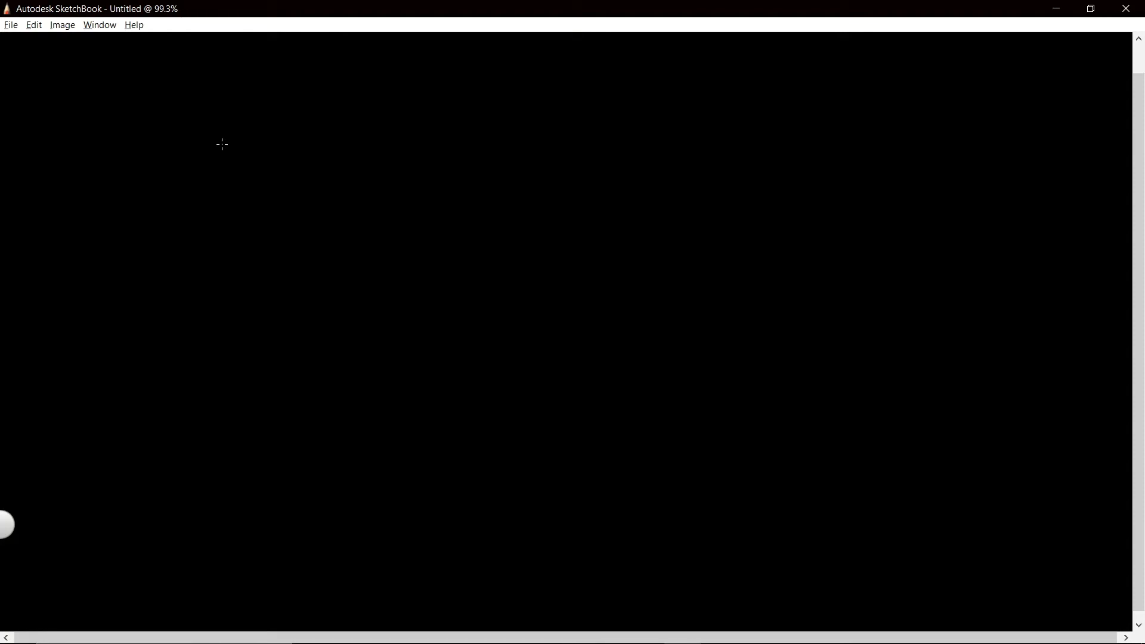
mouse_move(223, 146)
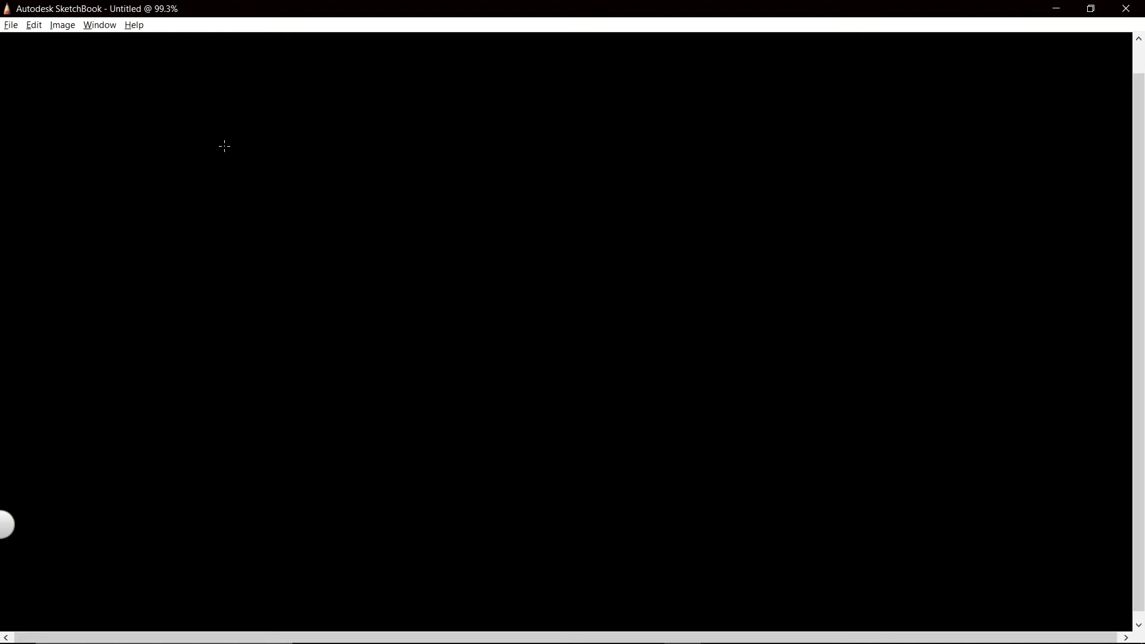
mouse_move(237, 146)
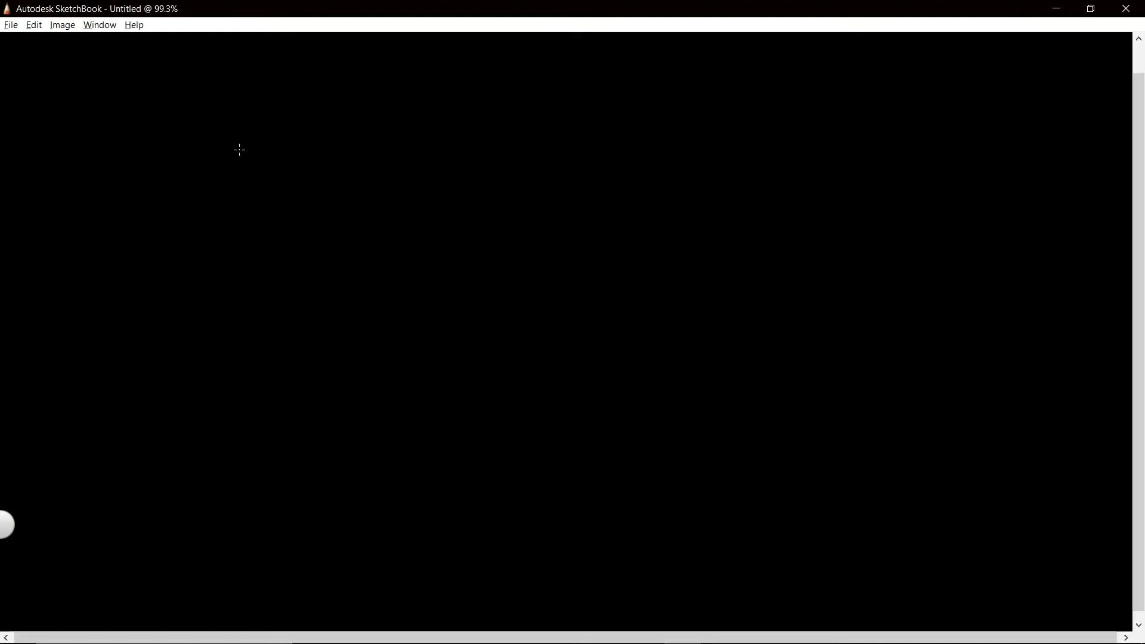
mouse_move(249, 148)
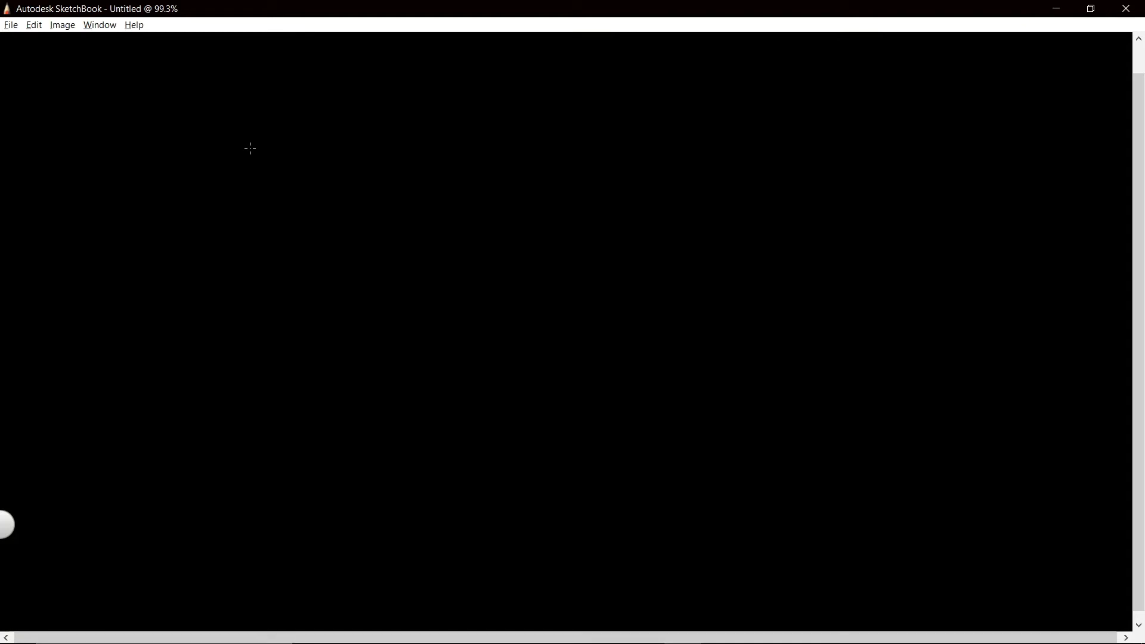
mouse_move(251, 149)
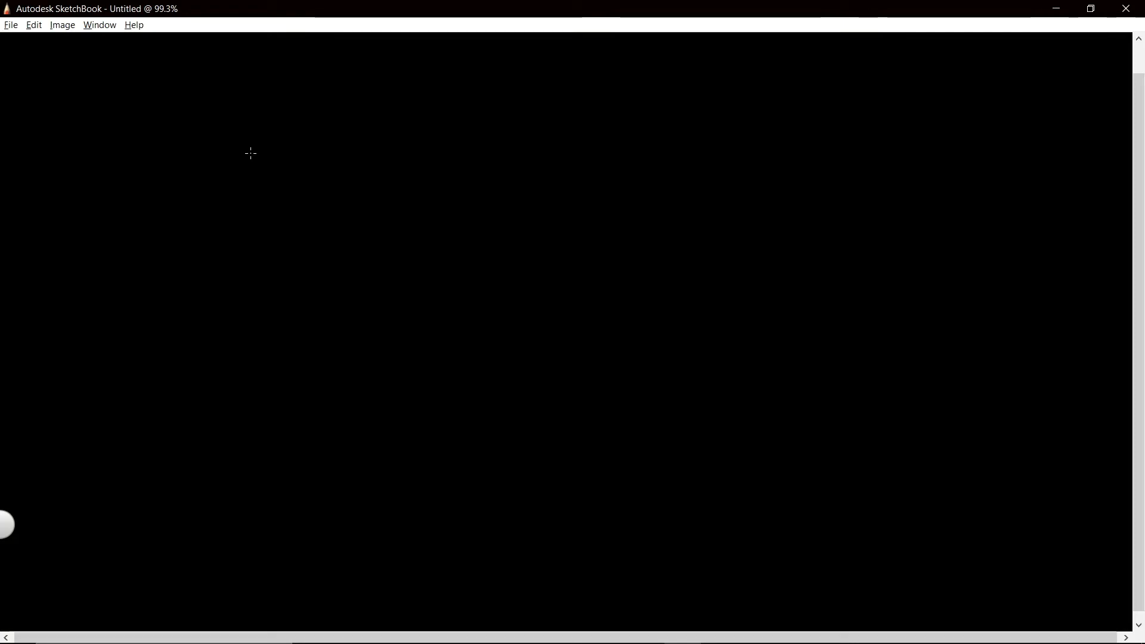
mouse_move(258, 150)
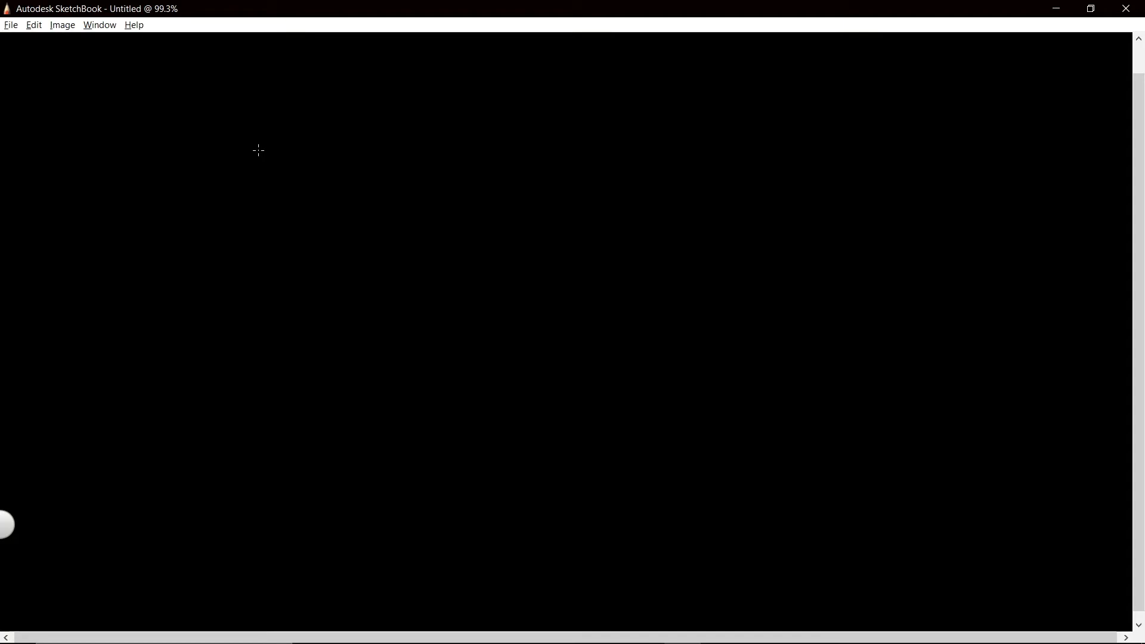
mouse_move(252, 162)
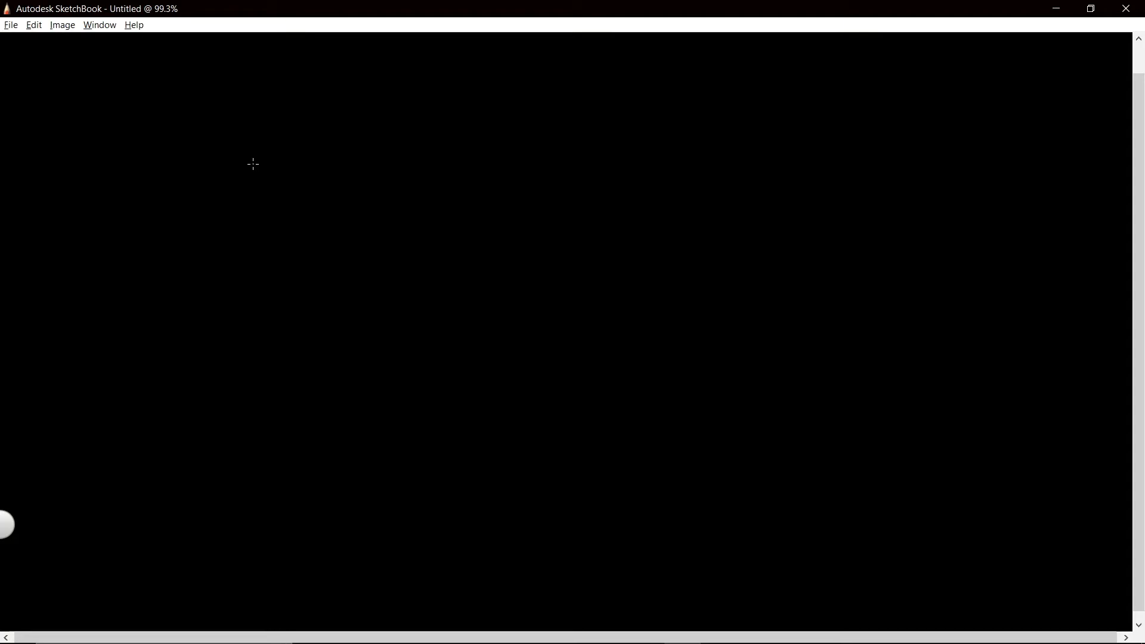
mouse_move(246, 168)
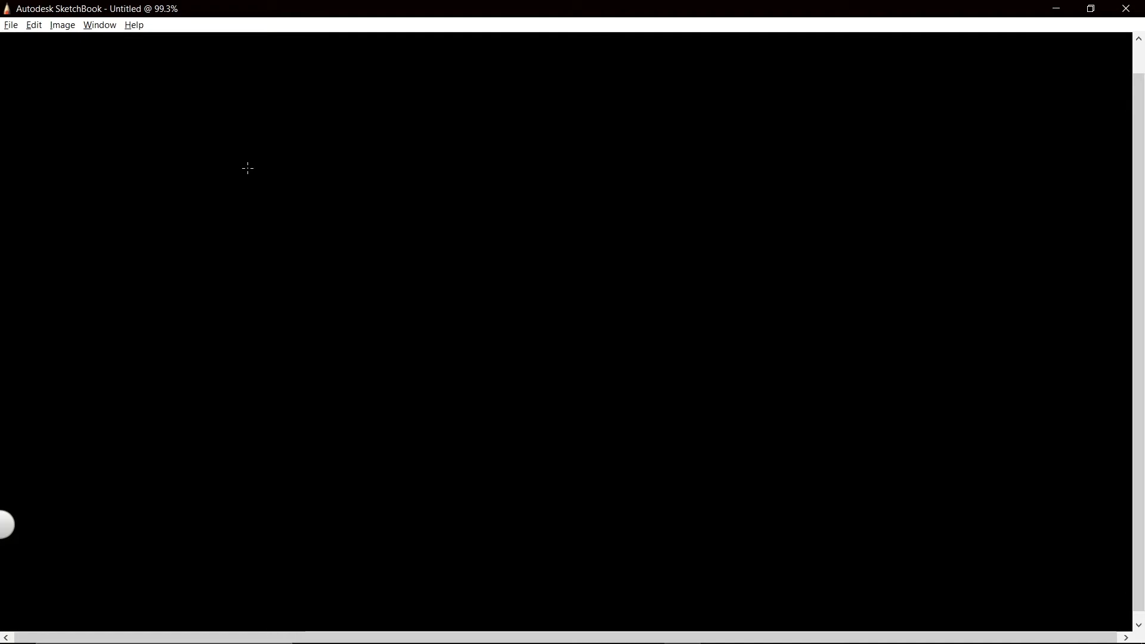
mouse_move(360, 194)
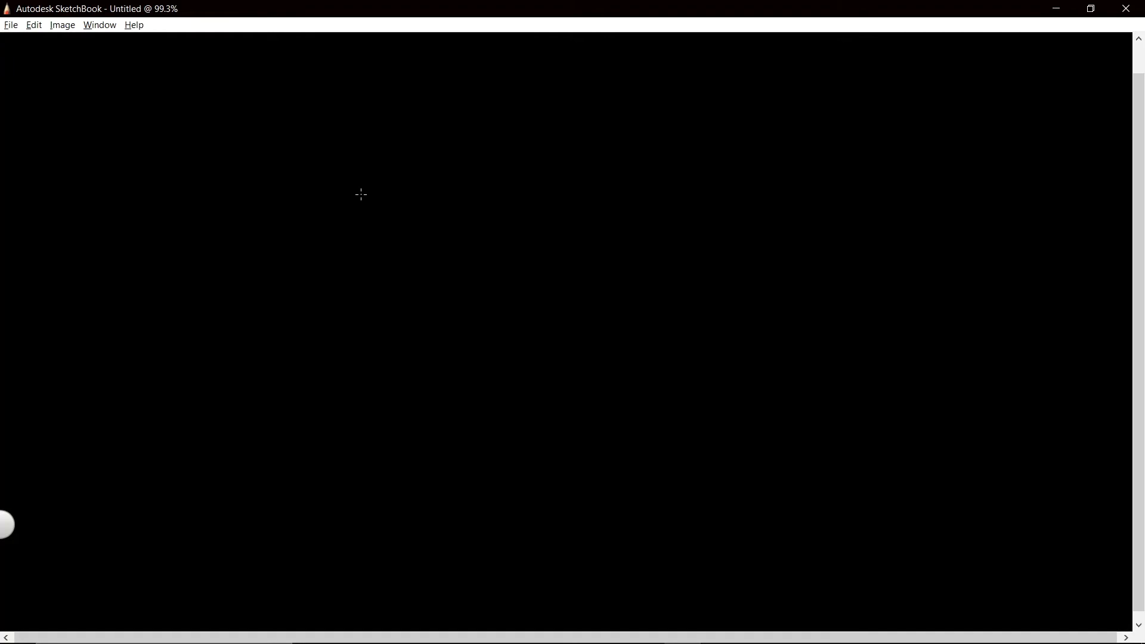
mouse_move(251, 121)
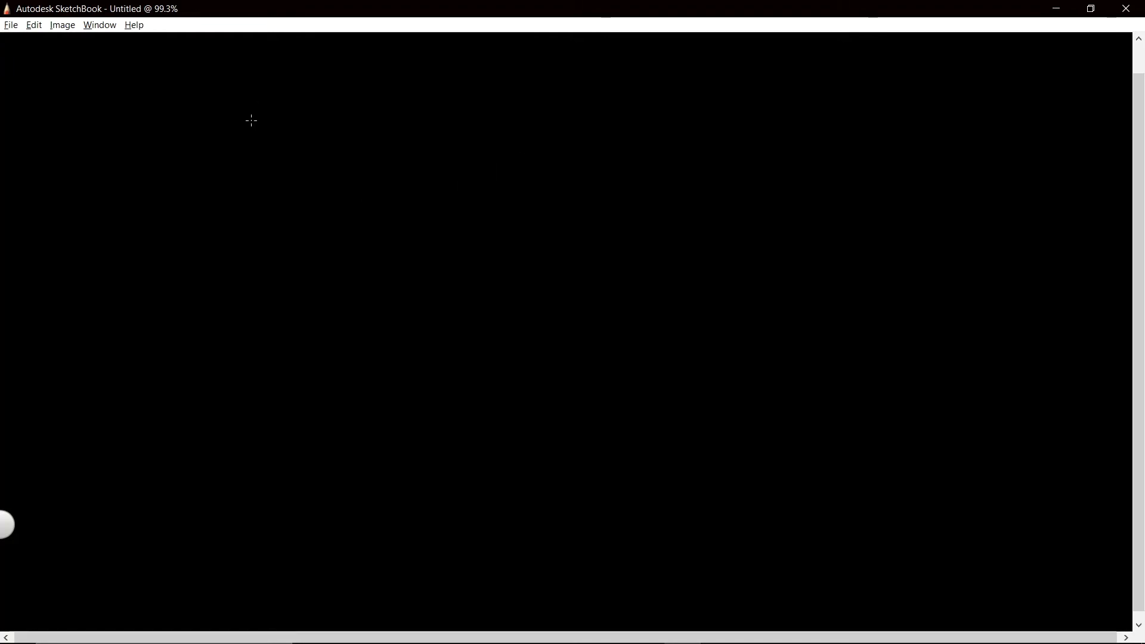
mouse_move(246, 163)
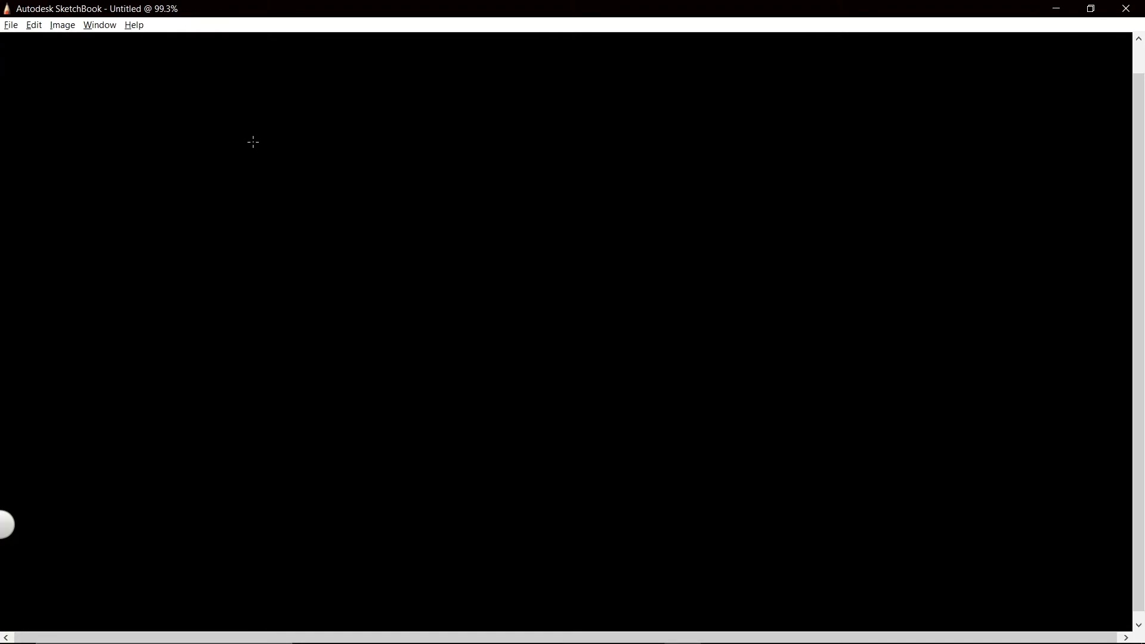
mouse_move(251, 176)
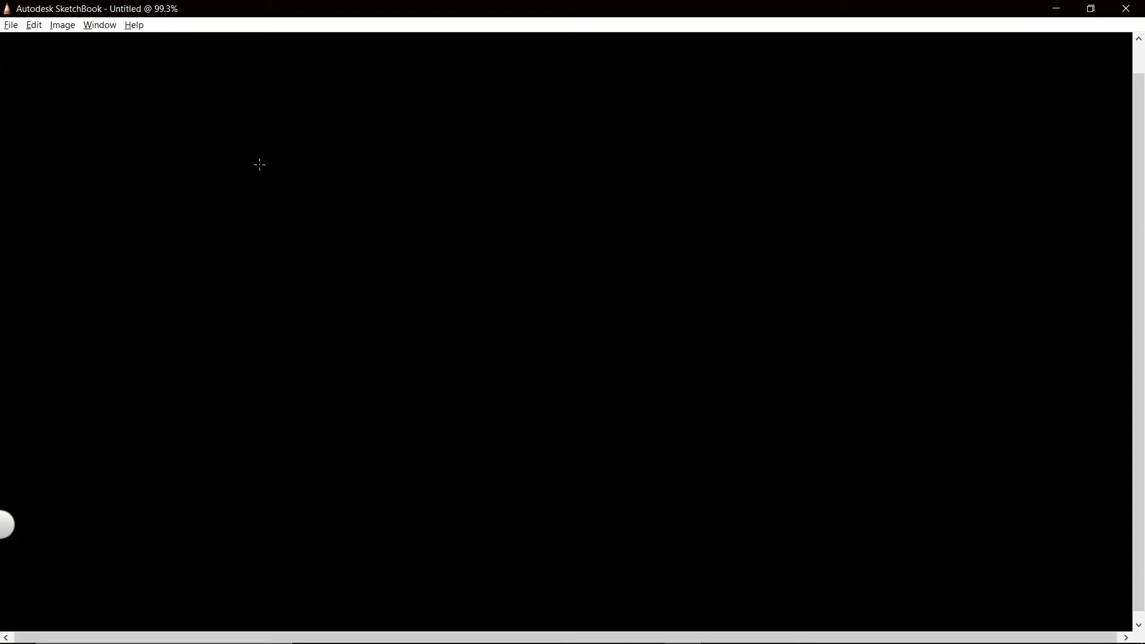
mouse_move(189, 128)
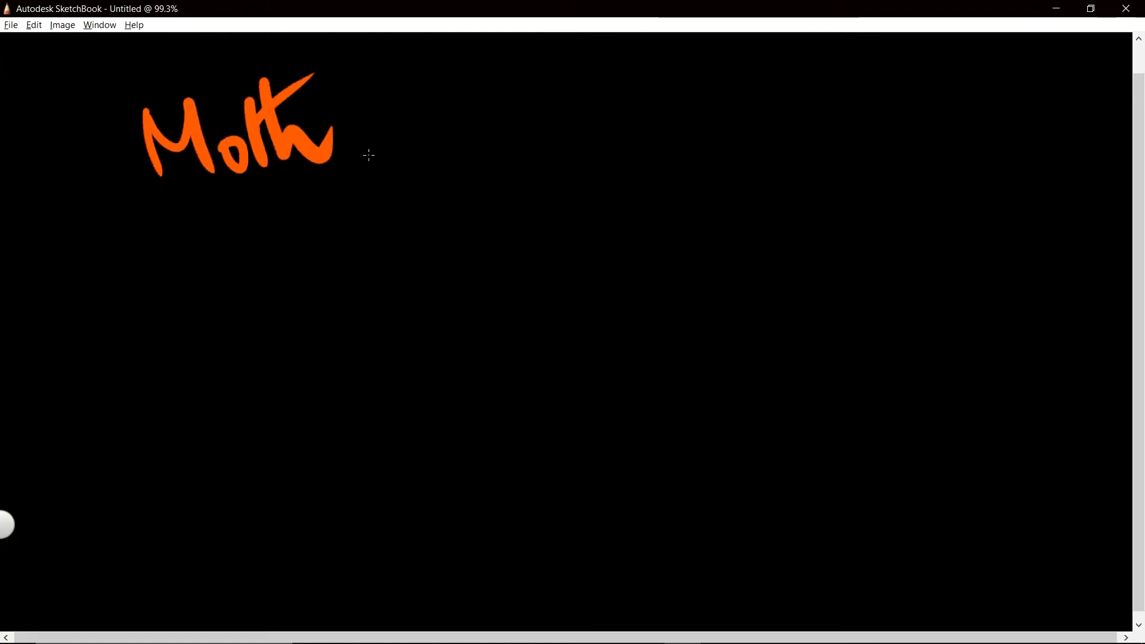
Step: Underline 'Moth', letter 'Code:Pandorum', and start a campfire sketch below it
left_click_drag(182, 193, 318, 197)
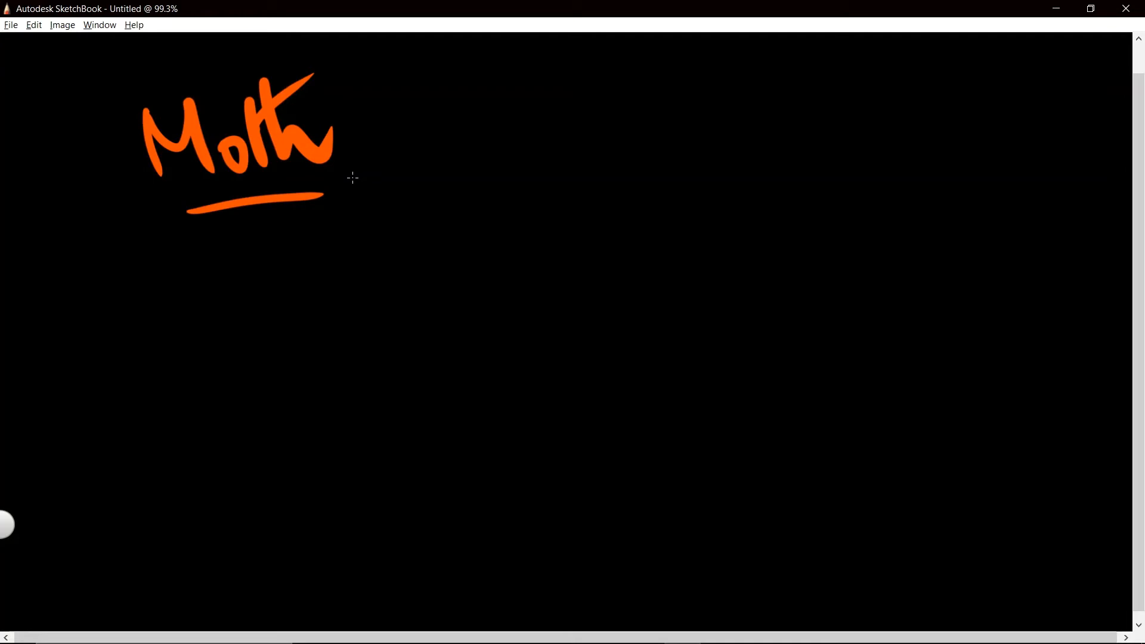
mouse_move(166, 297)
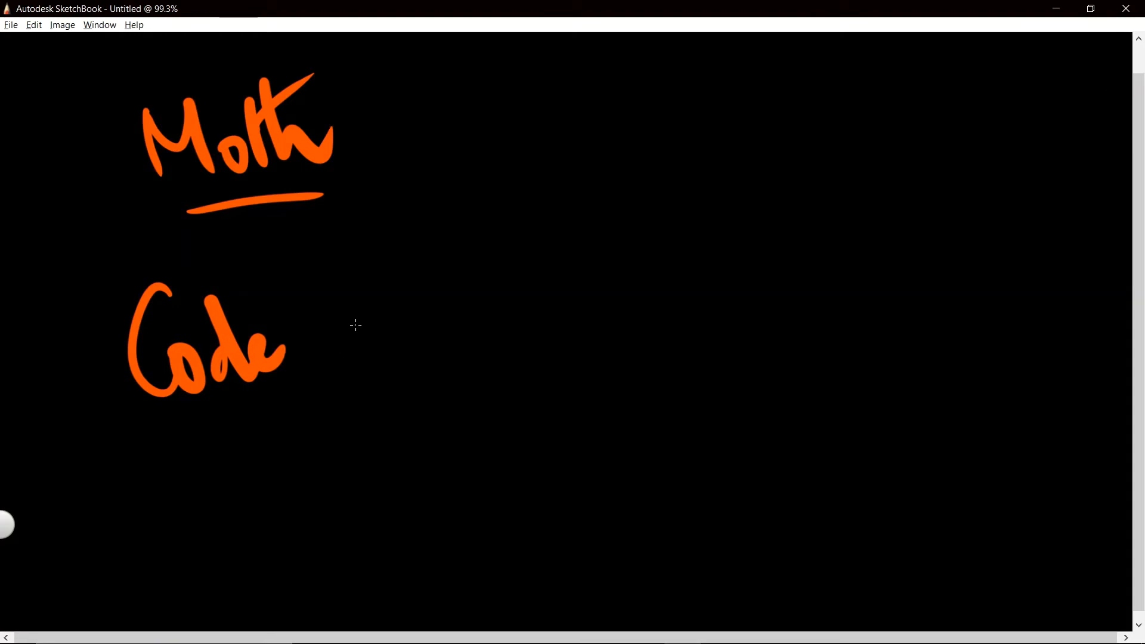
mouse_move(317, 348)
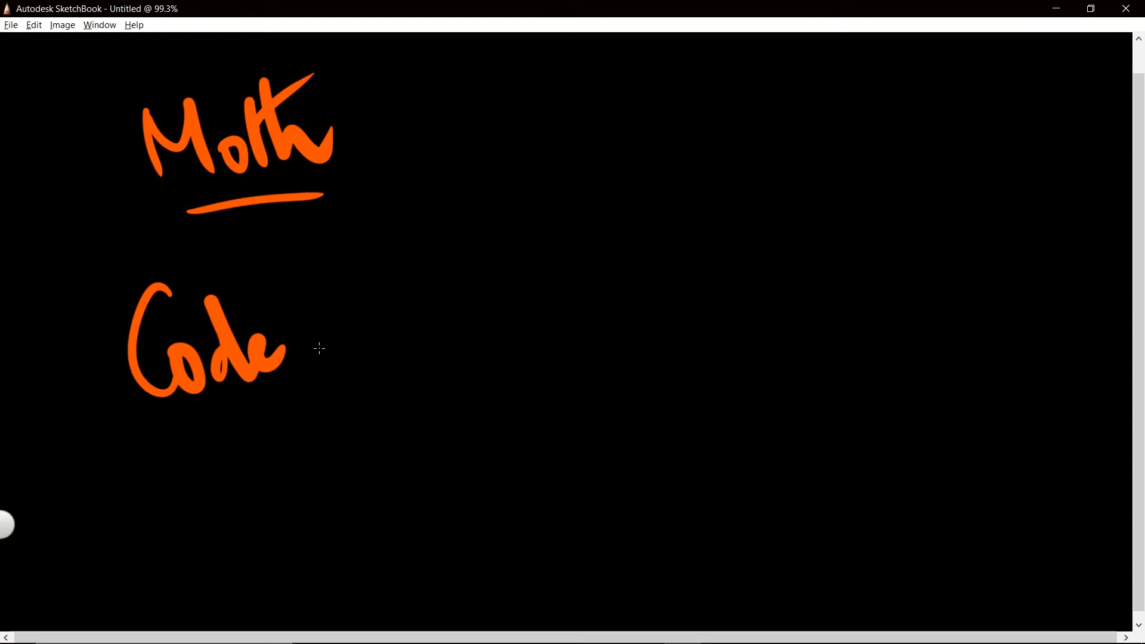
mouse_move(305, 334)
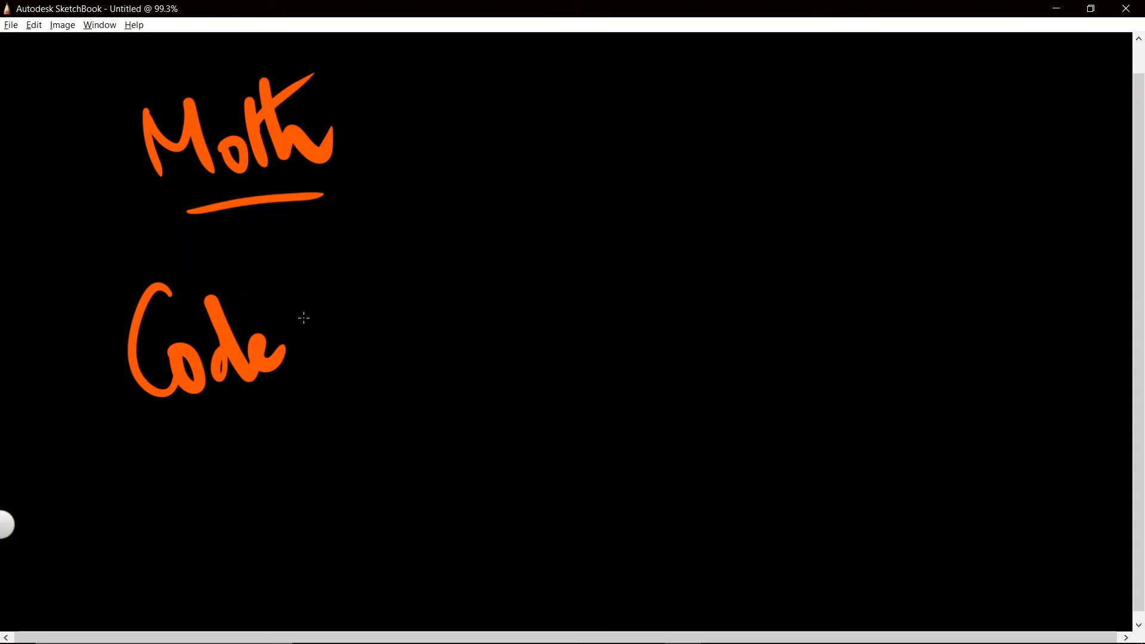
mouse_move(309, 349)
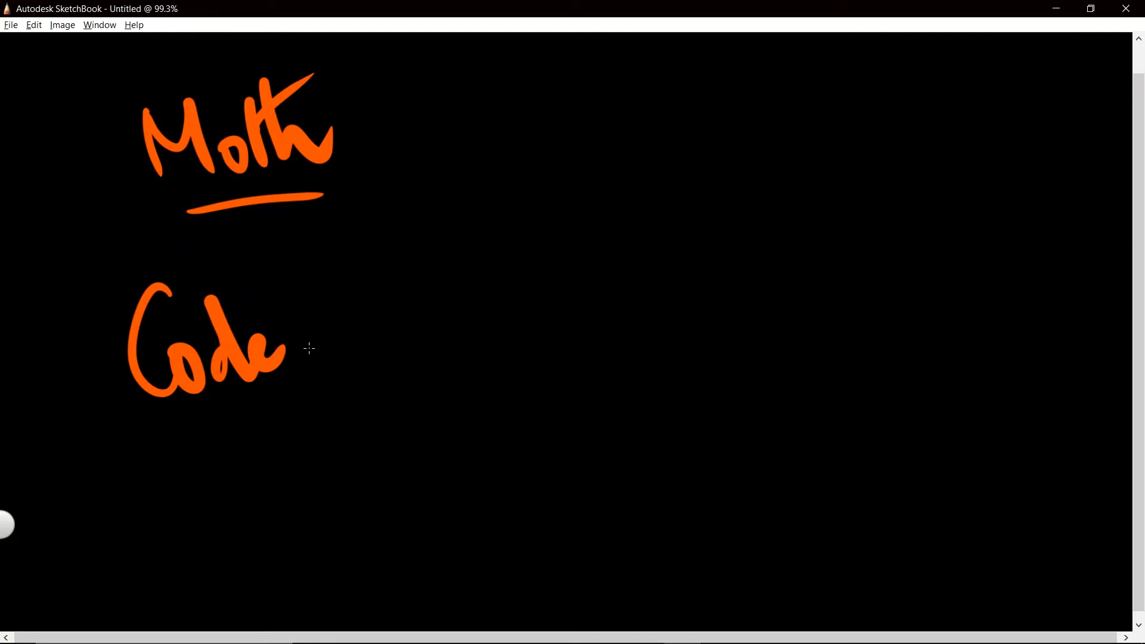
left_click_drag(329, 344, 369, 358)
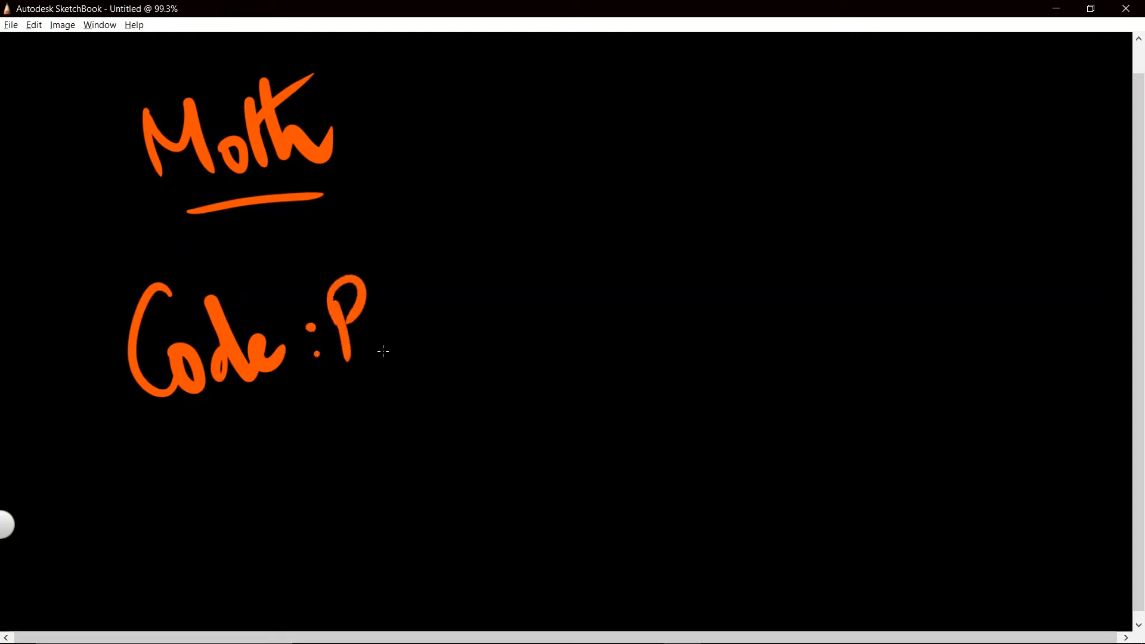
left_click_drag(354, 292, 544, 321)
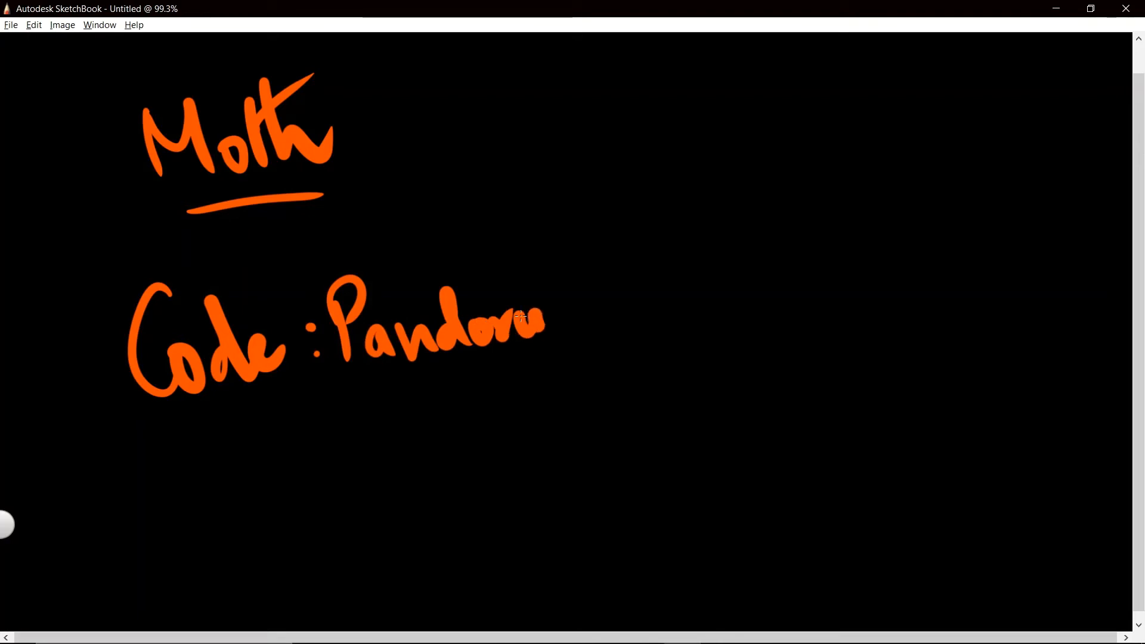
left_click_drag(424, 387, 613, 387)
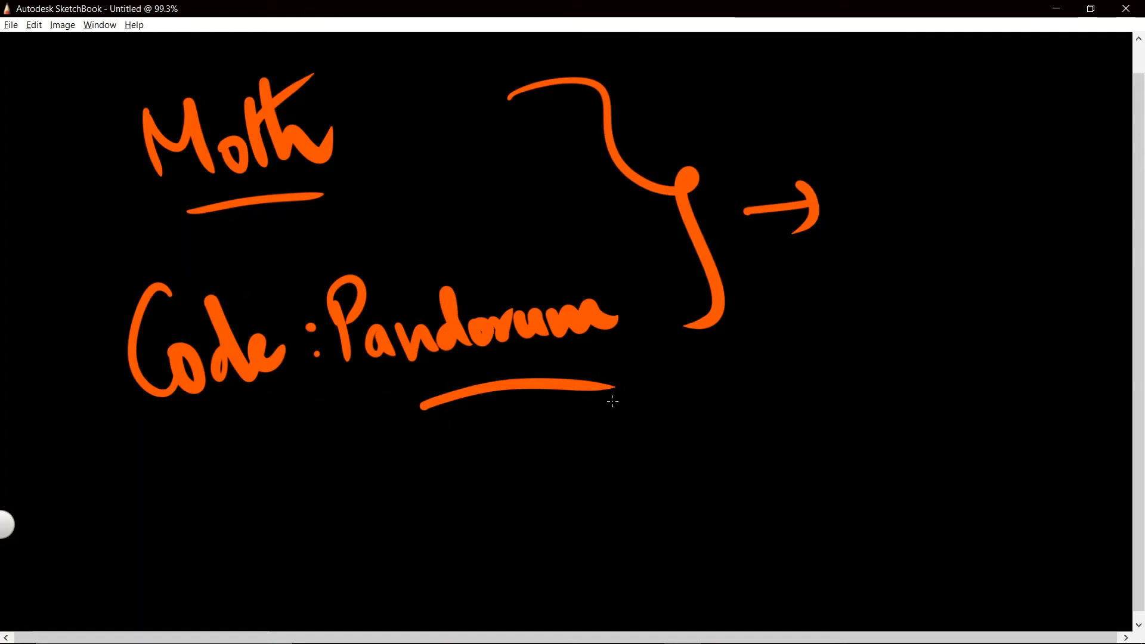
left_click_drag(634, 419, 585, 580)
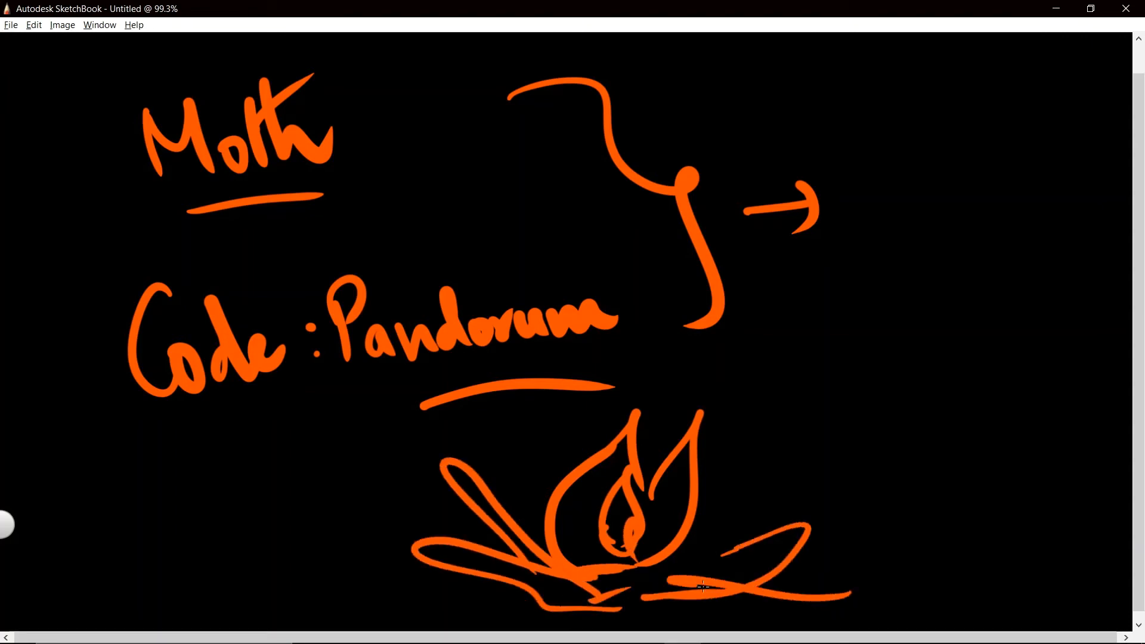
Step: Add spreading flames to the fire and letter the pan snare note beside them
left_click_drag(873, 390, 989, 344)
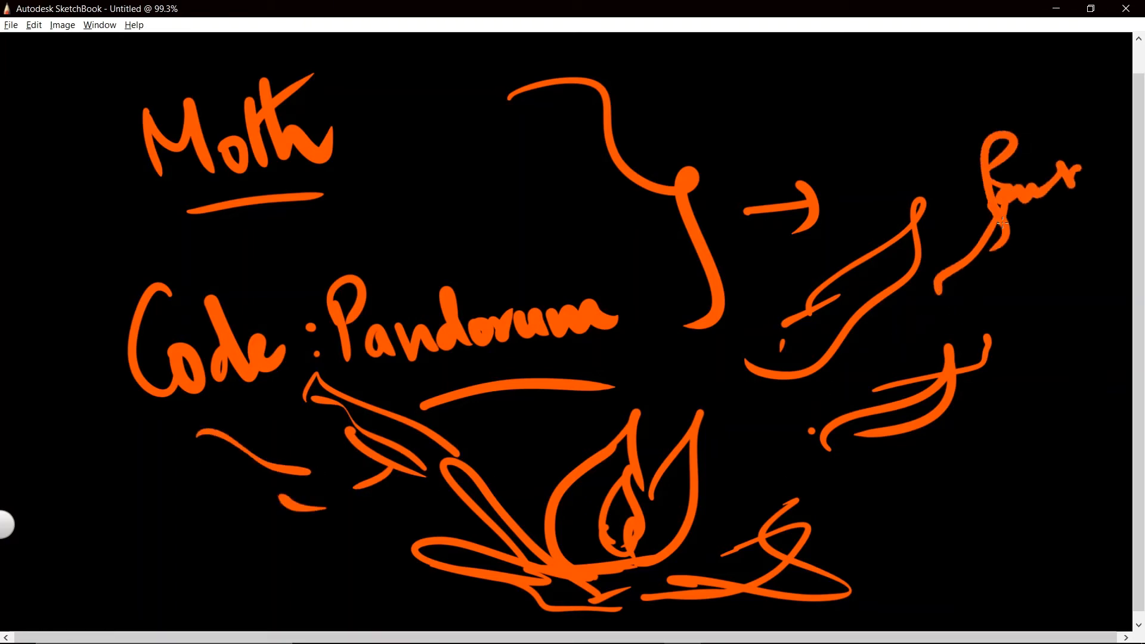
left_click_drag(1022, 219, 1102, 234)
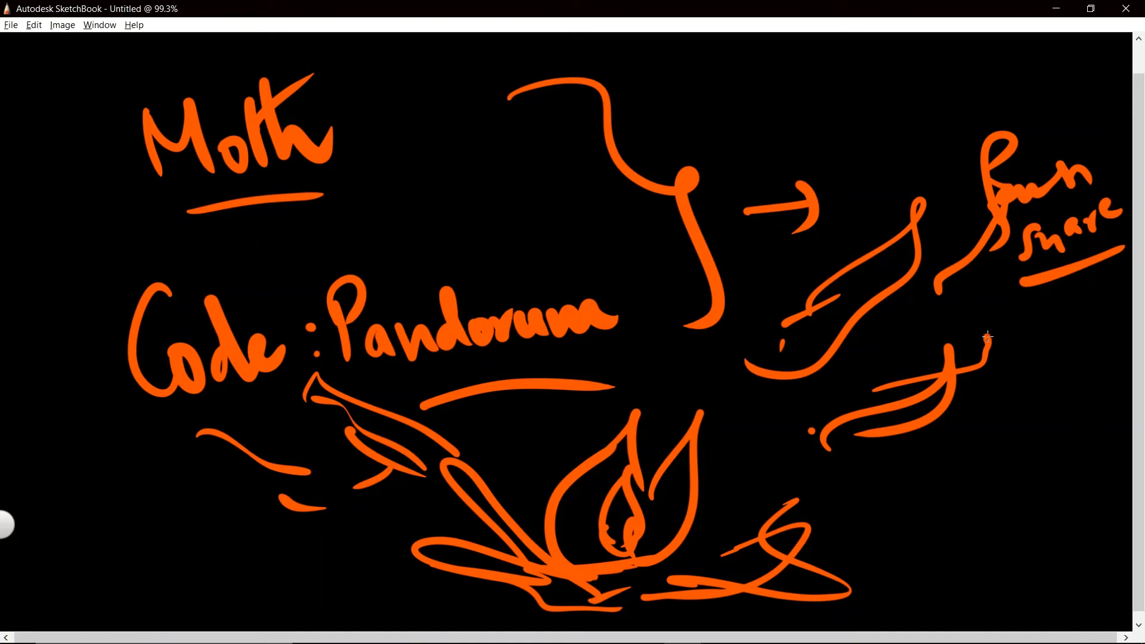
mouse_move(1000, 323)
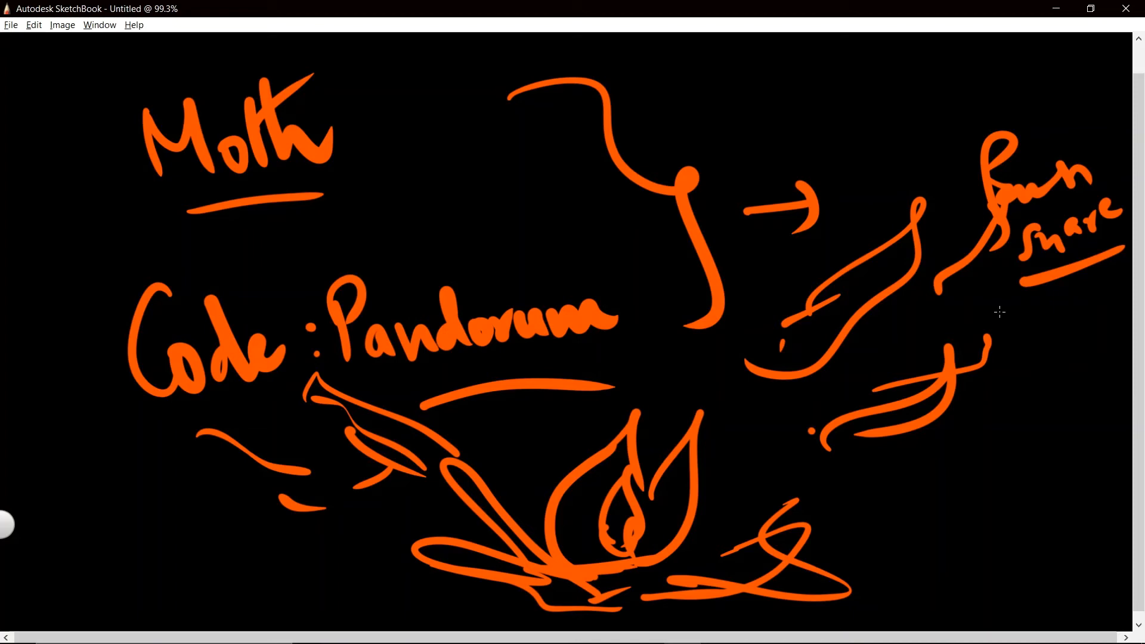
mouse_move(998, 313)
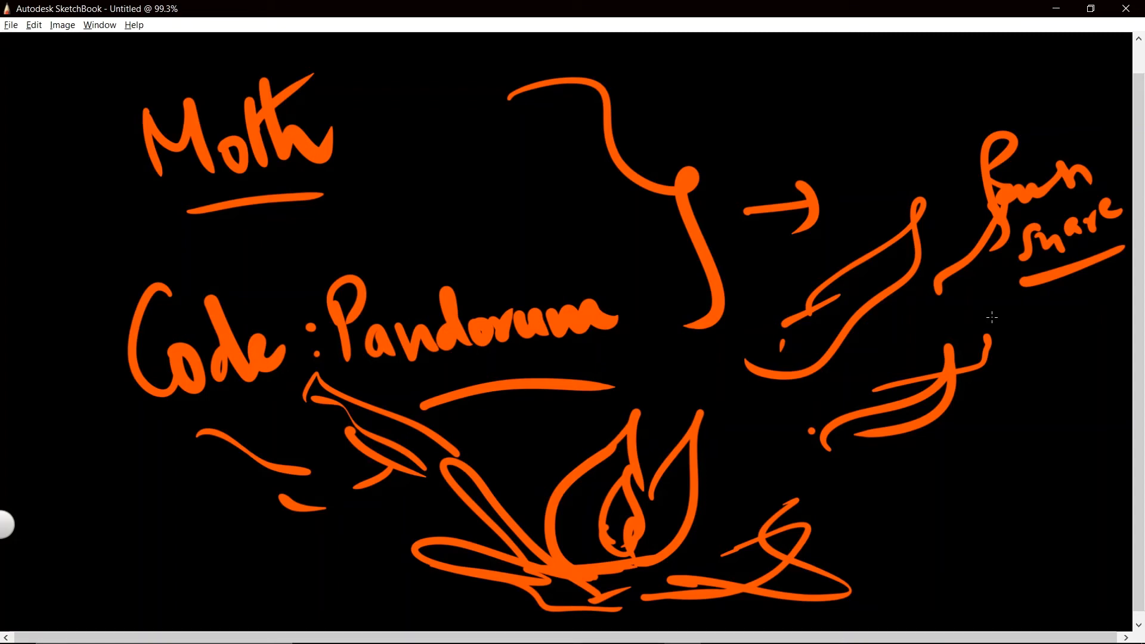
mouse_move(989, 324)
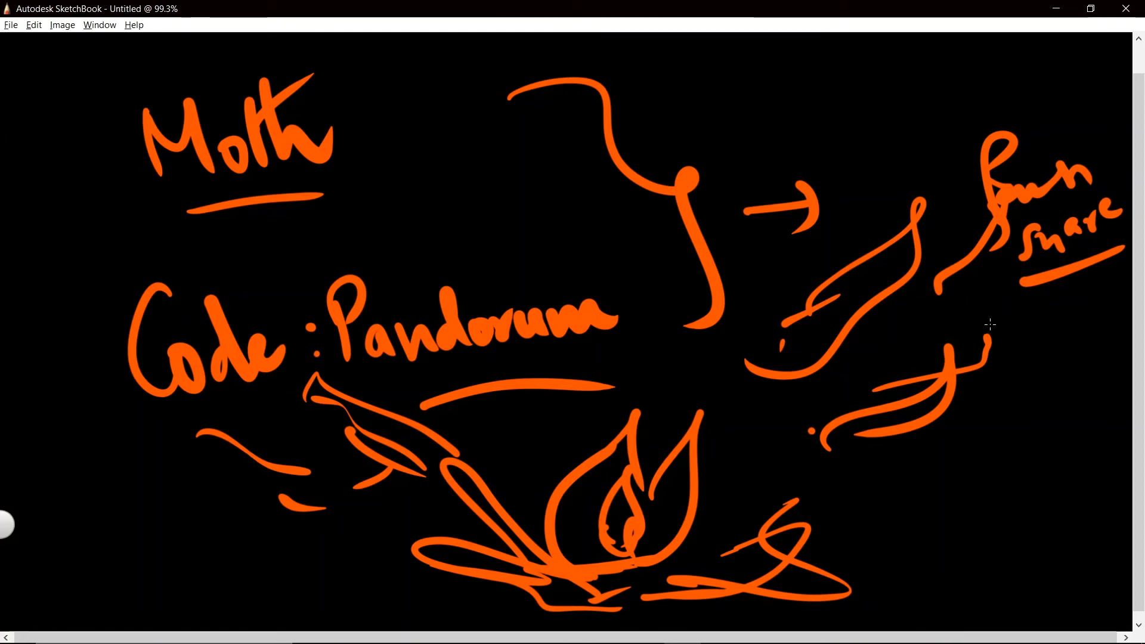
mouse_move(998, 335)
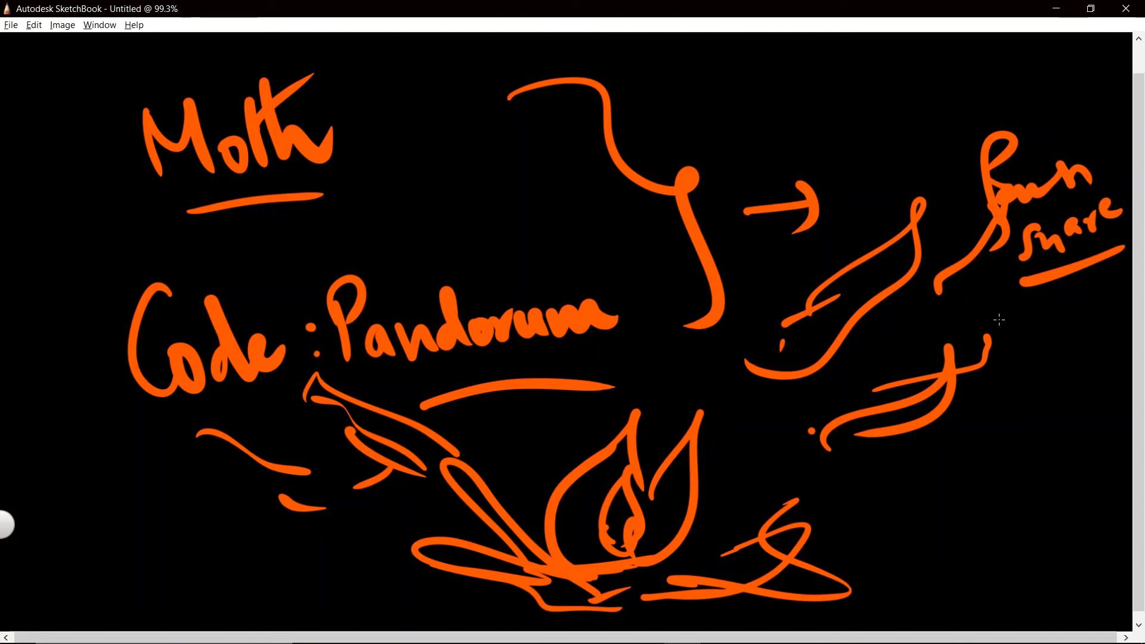
mouse_move(999, 319)
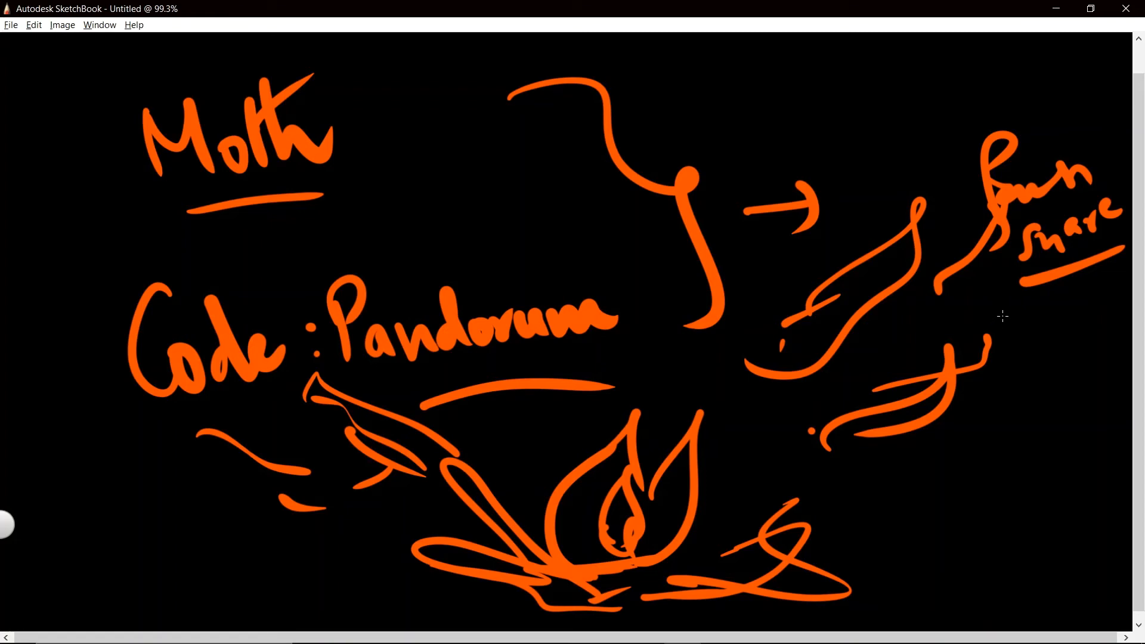
mouse_move(1000, 331)
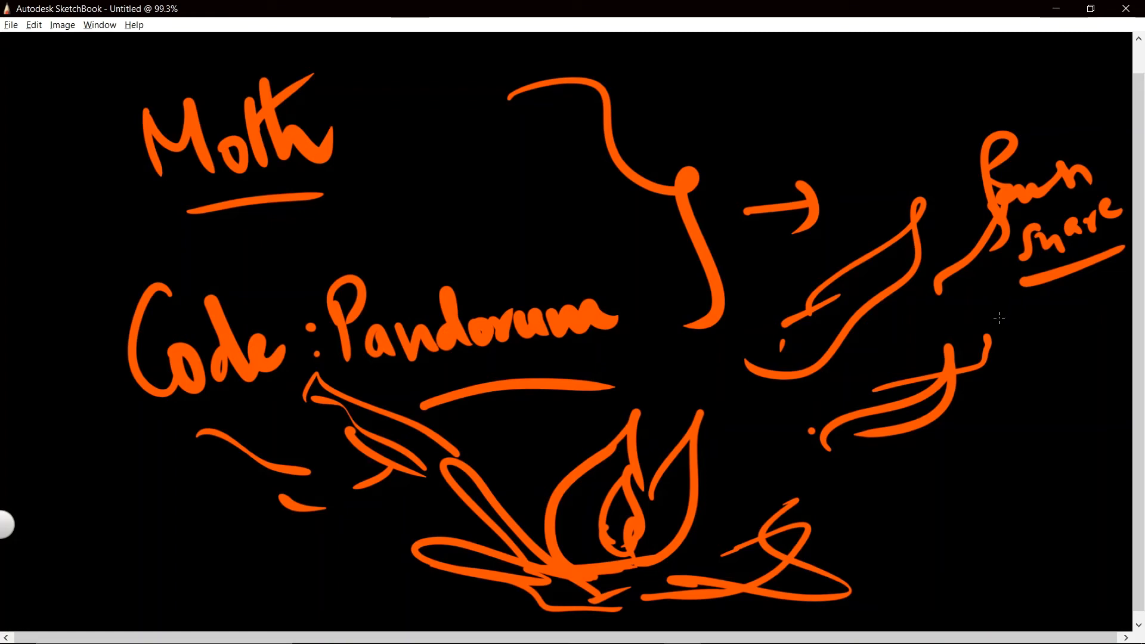
mouse_move(998, 317)
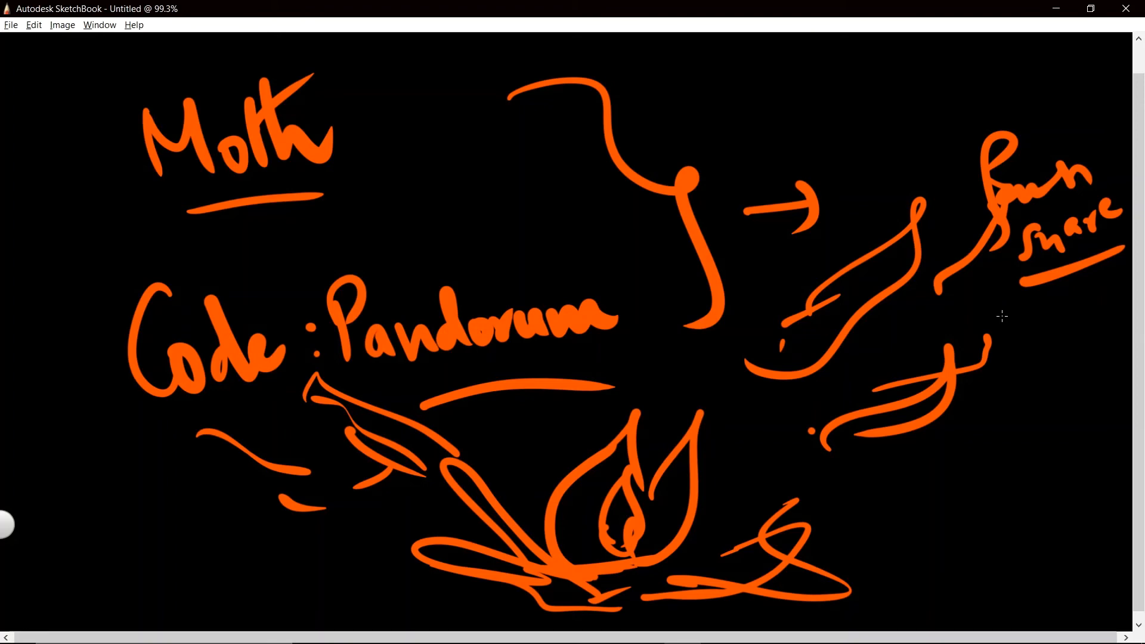
mouse_move(1005, 314)
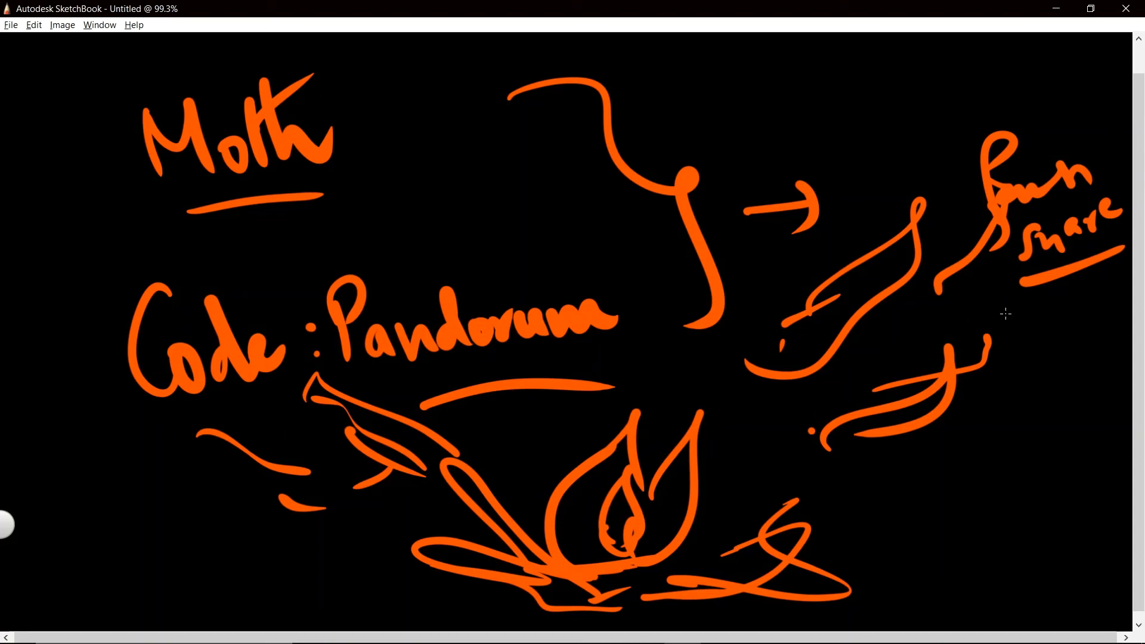
mouse_move(642, 148)
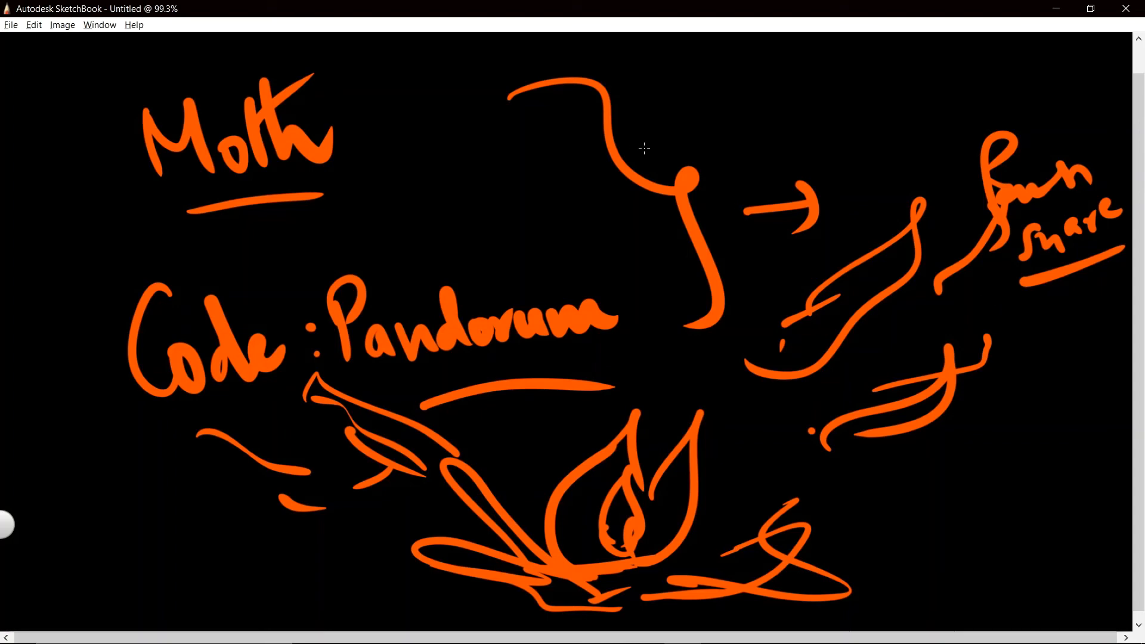
Step: Draw a short rightward arrow from the top of the curly brace
left_click_drag(624, 113, 683, 91)
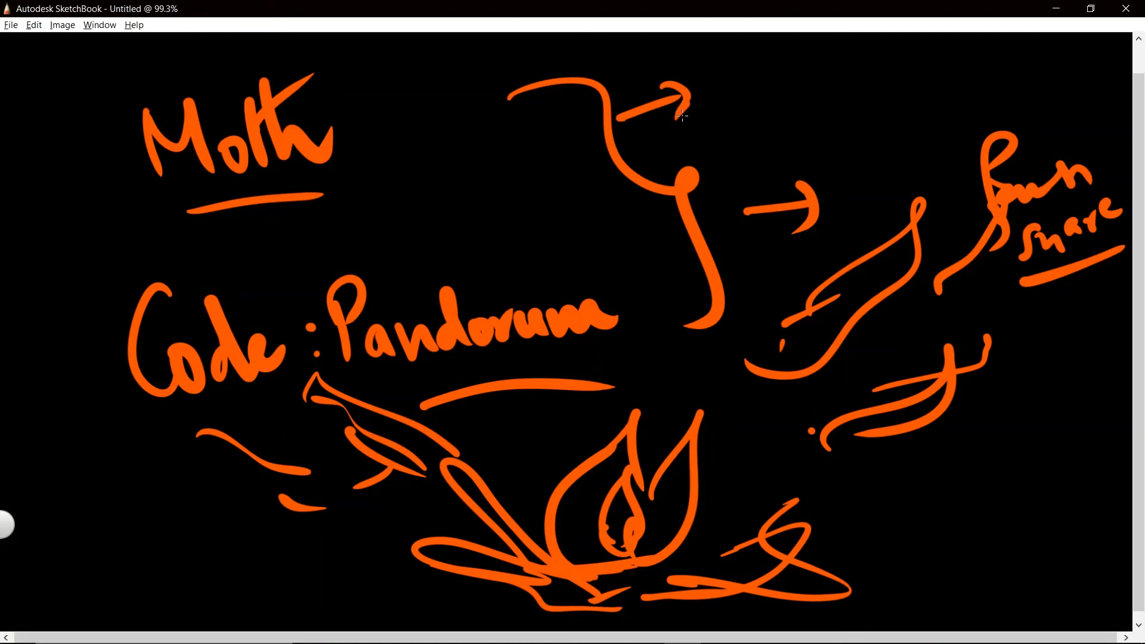
mouse_move(644, 201)
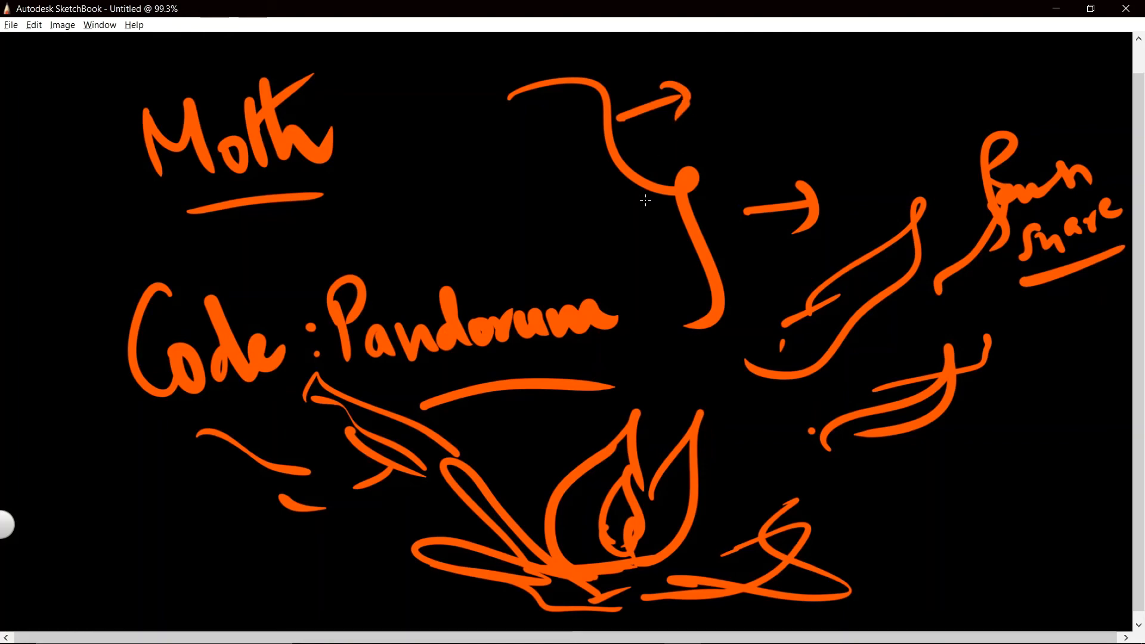
mouse_move(642, 215)
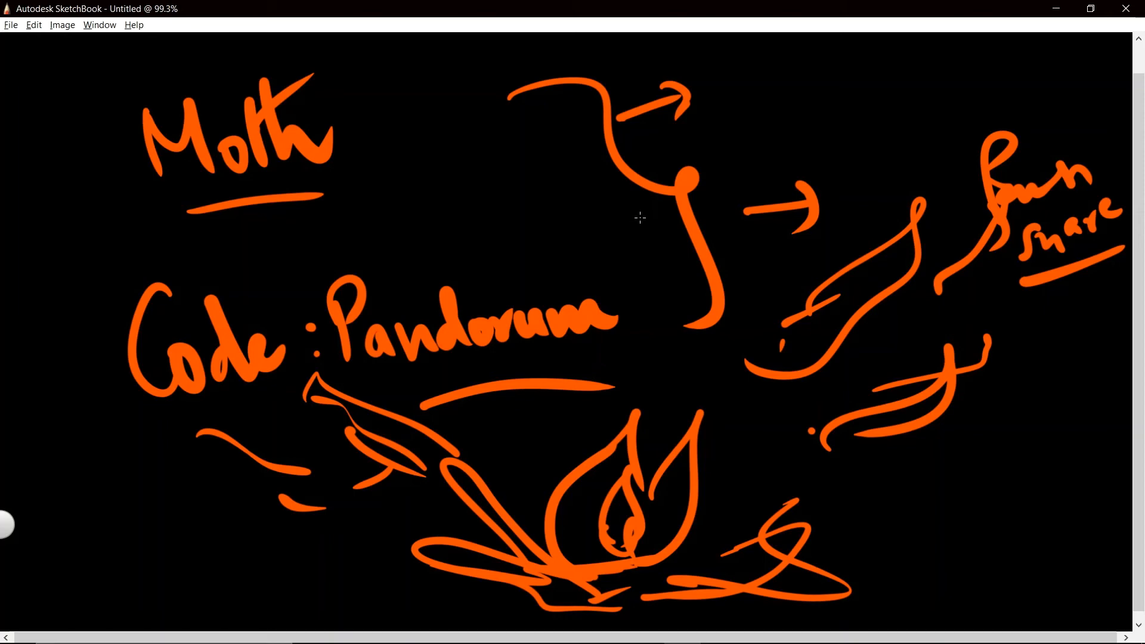
mouse_move(643, 215)
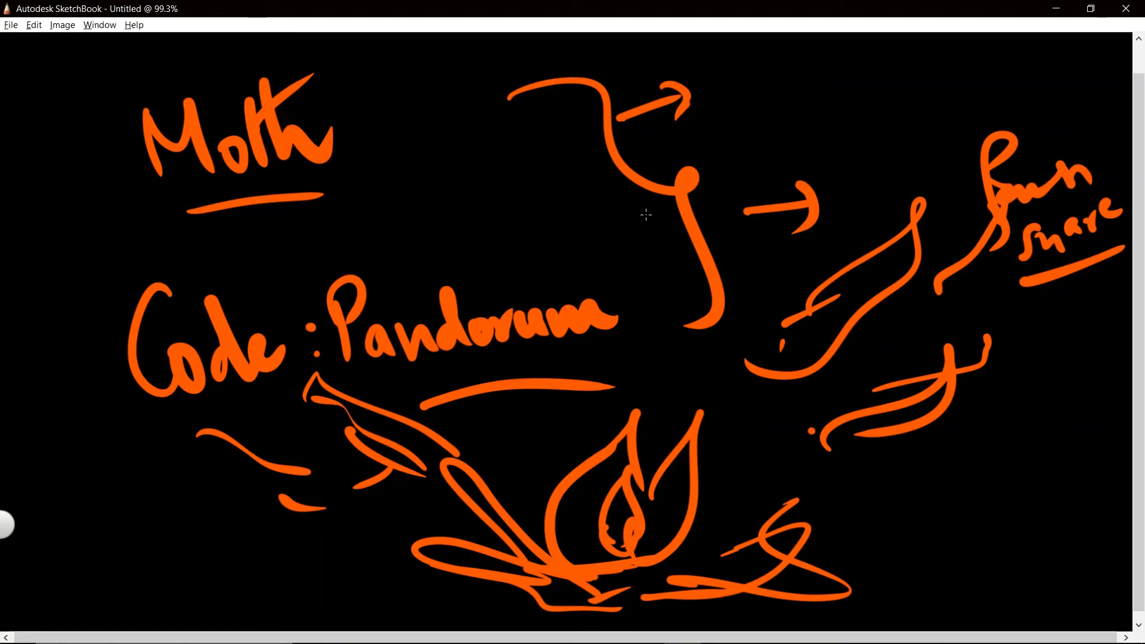
mouse_move(1034, 313)
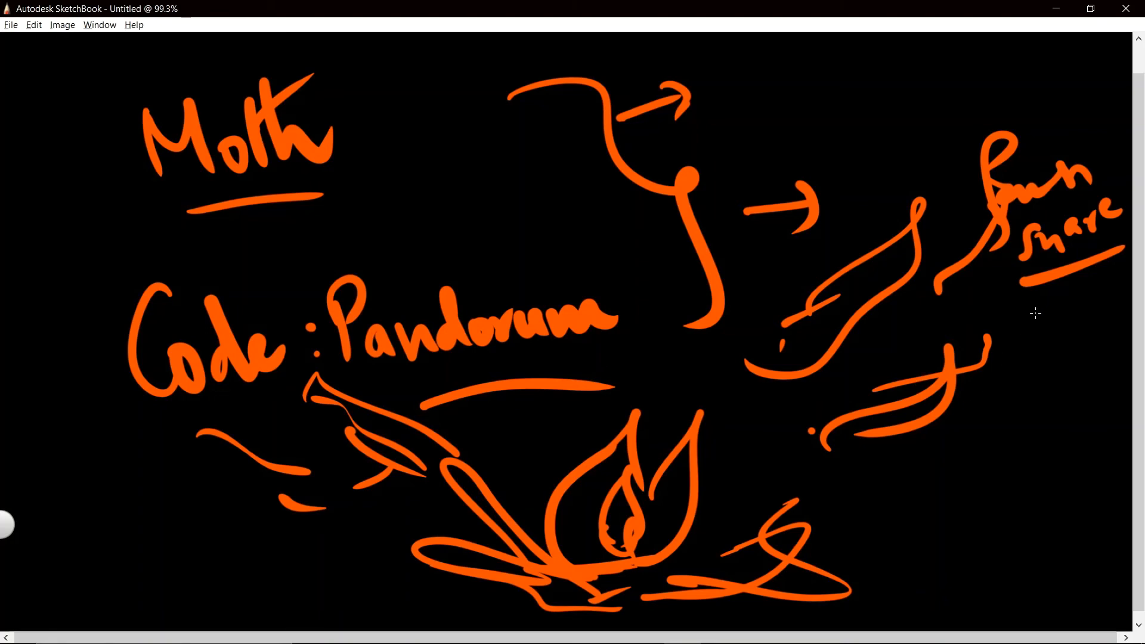
mouse_move(1030, 321)
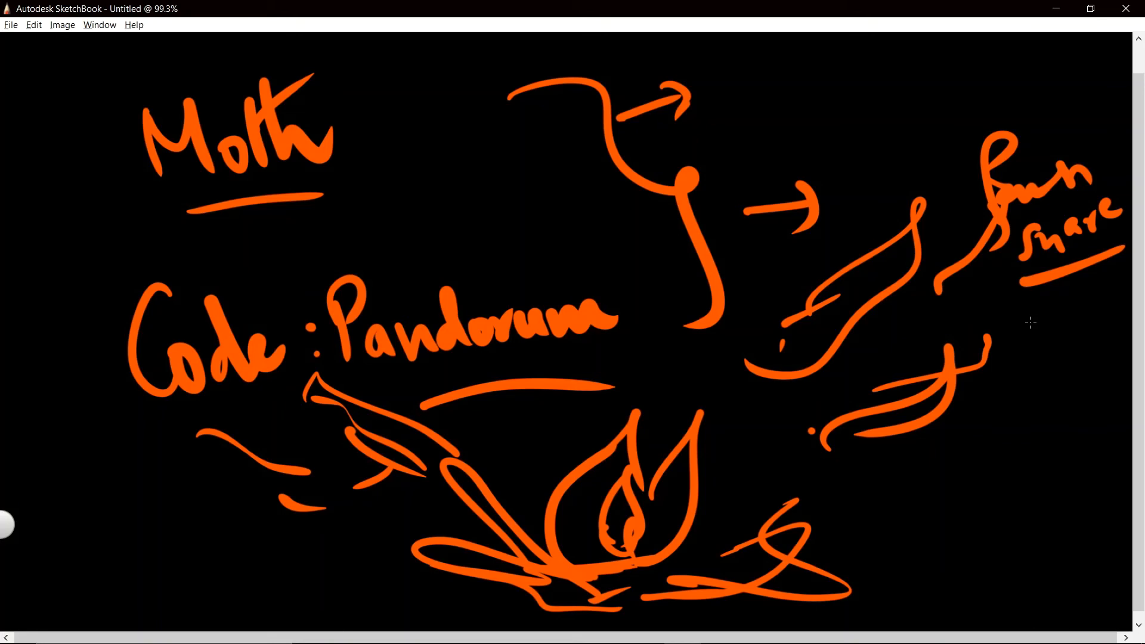
mouse_move(1042, 336)
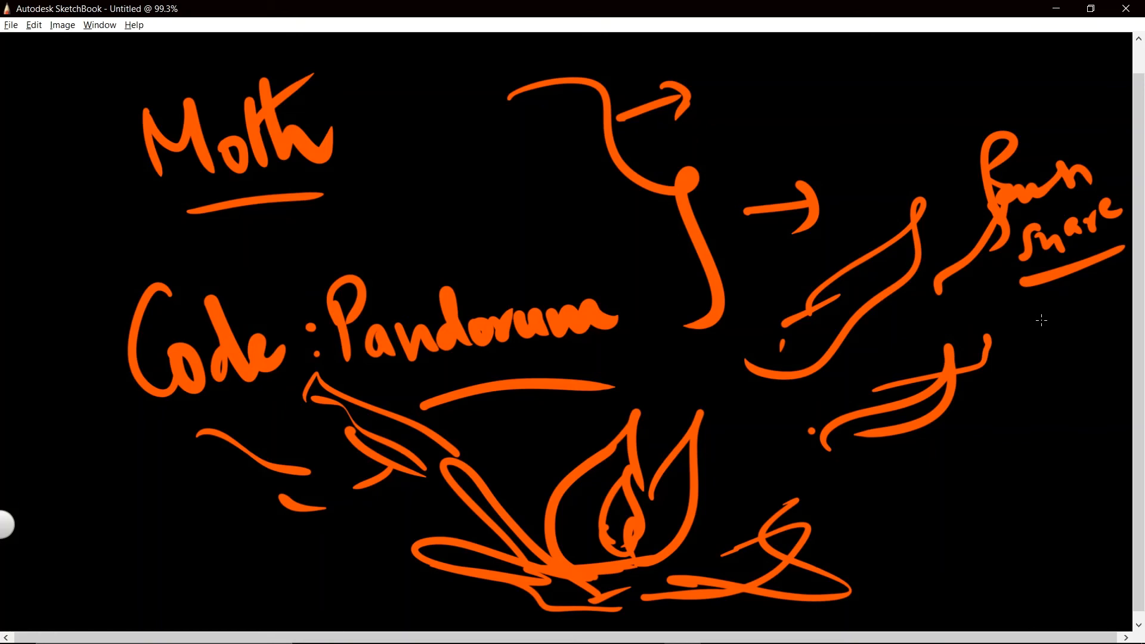
mouse_move(1045, 321)
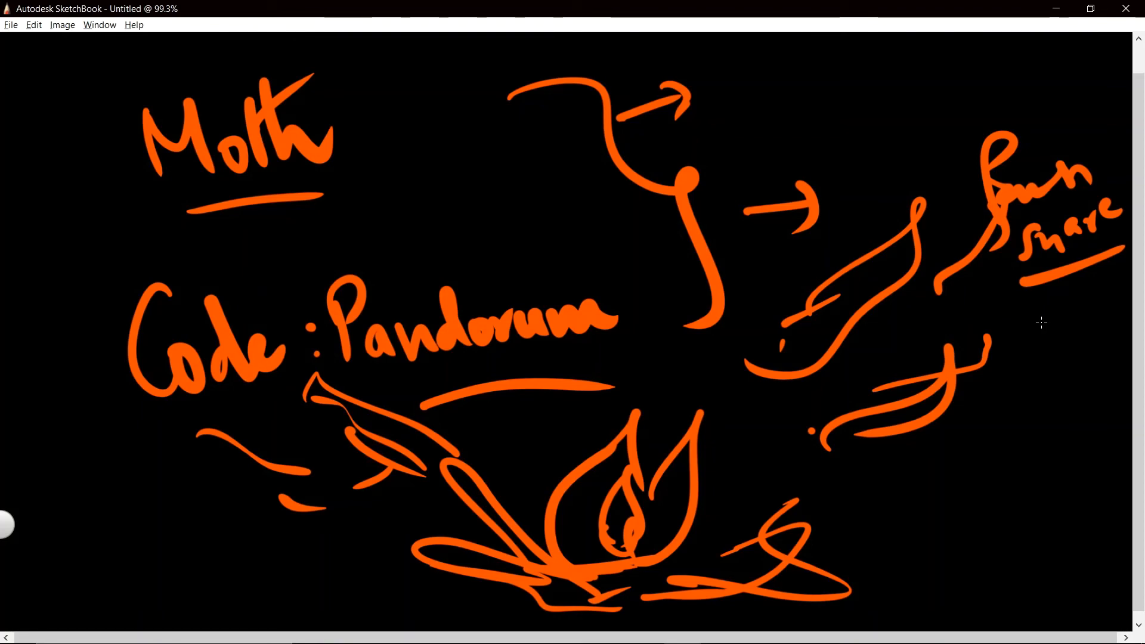
mouse_move(1027, 322)
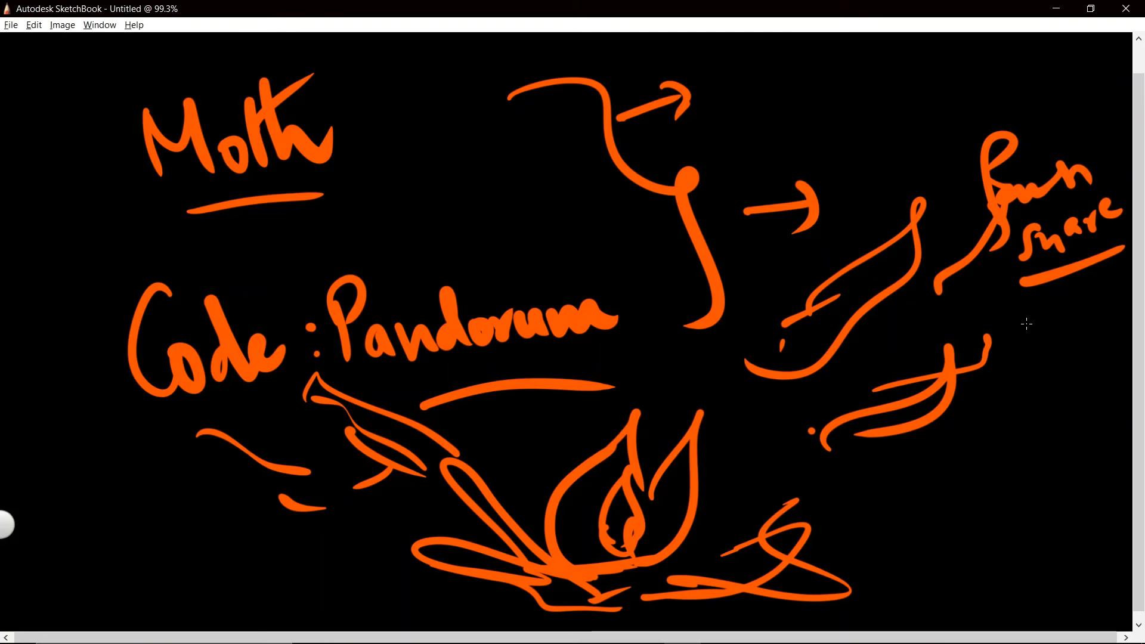
mouse_move(1014, 327)
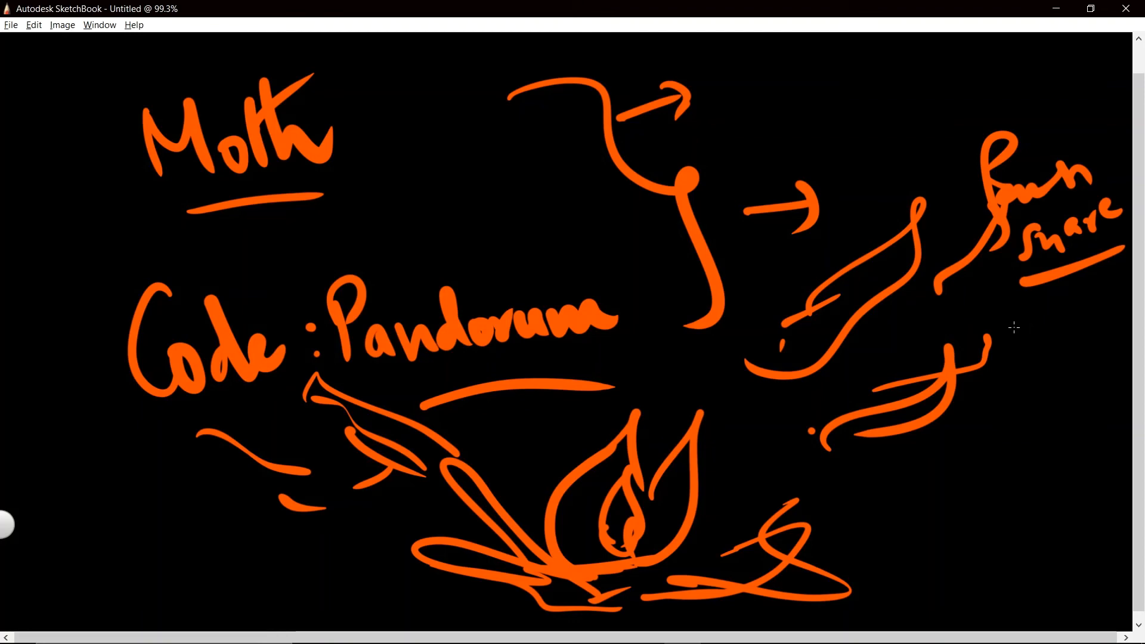
mouse_move(1008, 322)
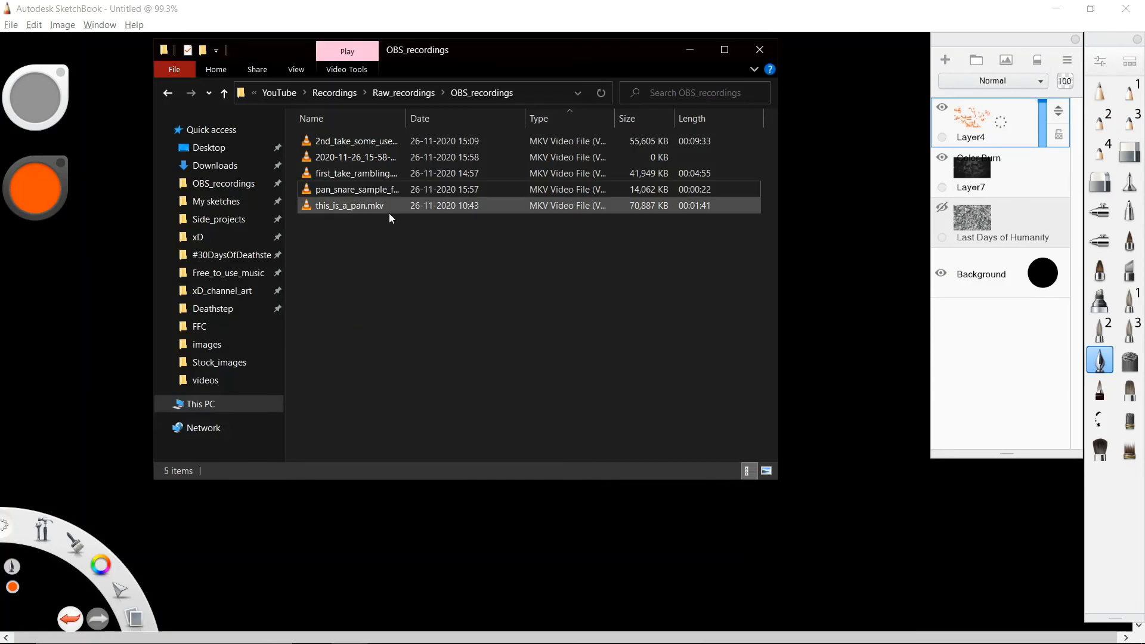
Step: Alt+Tab from File Explorer back to the blank SketchBook canvas
key("alt+tab")
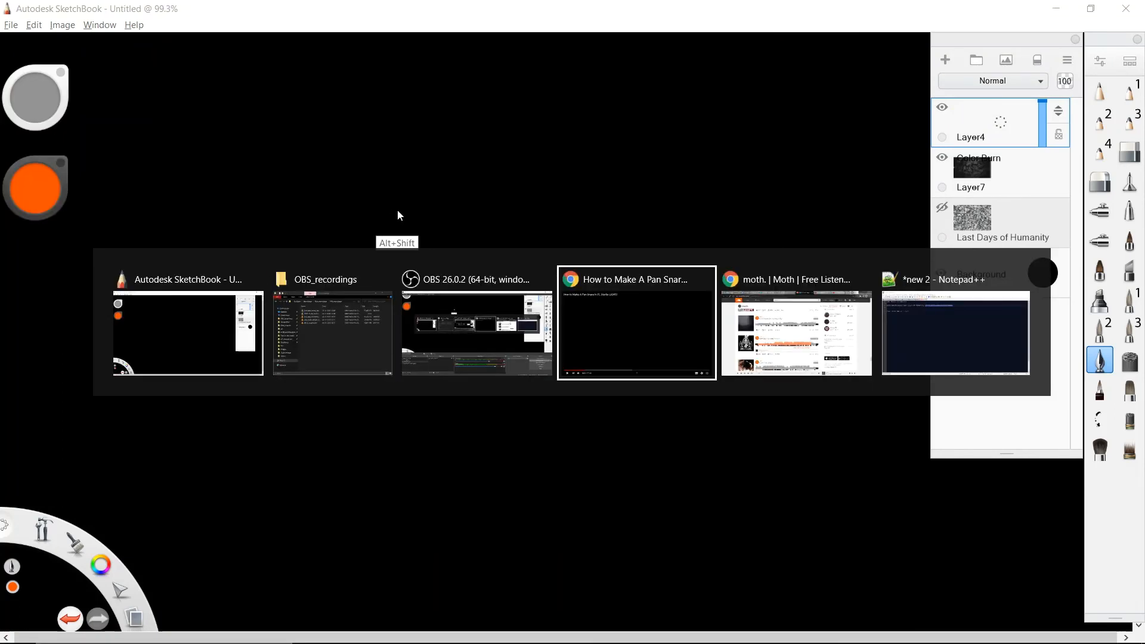
key("alt+tab")
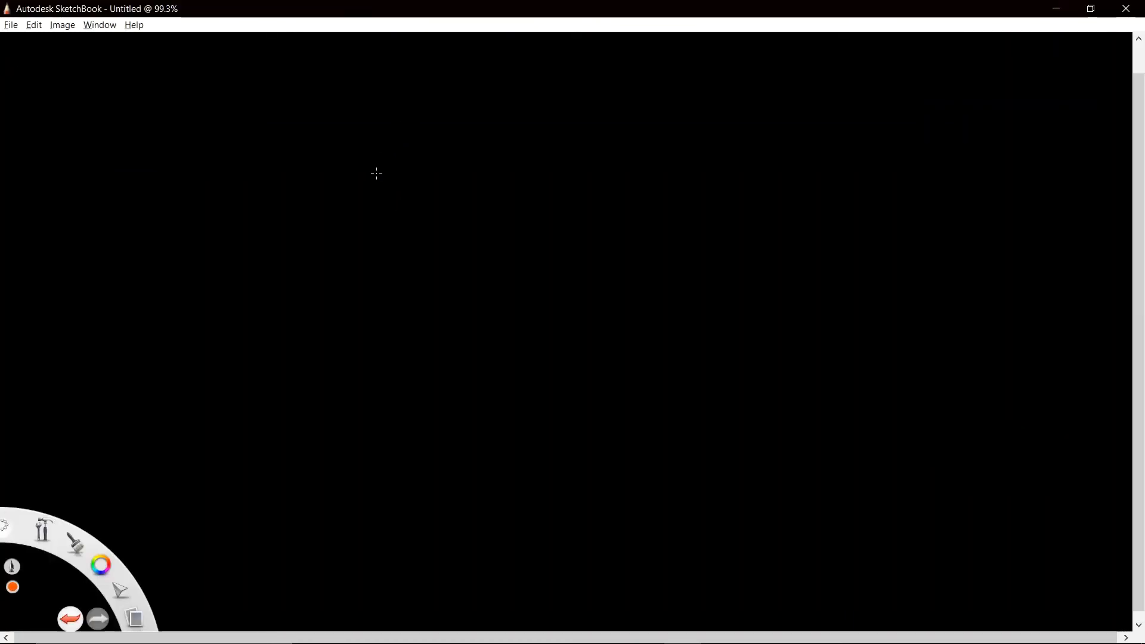
Step: Brush-letter '25th January' and 'Launch' in orange, with a stroke above 'Launch'
left_click_drag(277, 131, 329, 204)
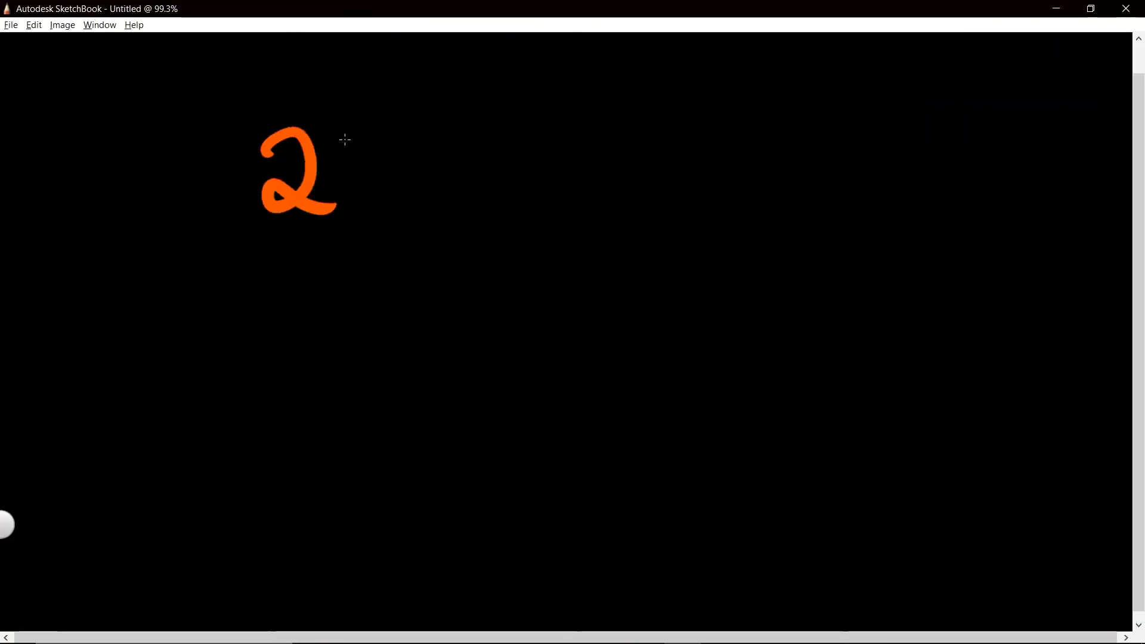
left_click_drag(343, 139, 347, 212)
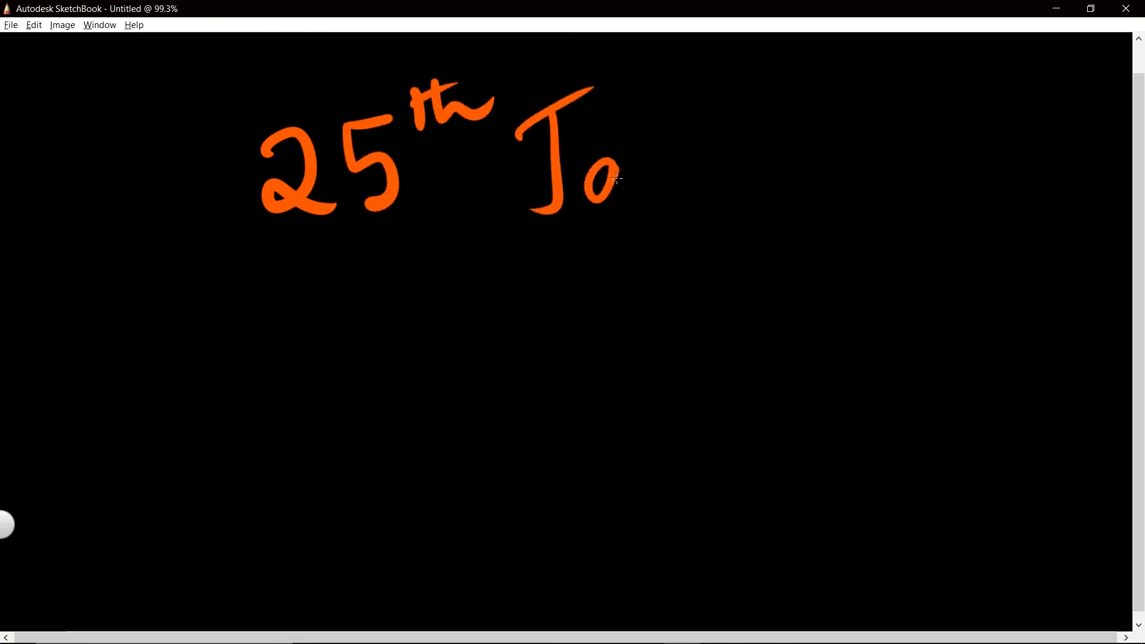
left_click_drag(606, 175, 803, 161)
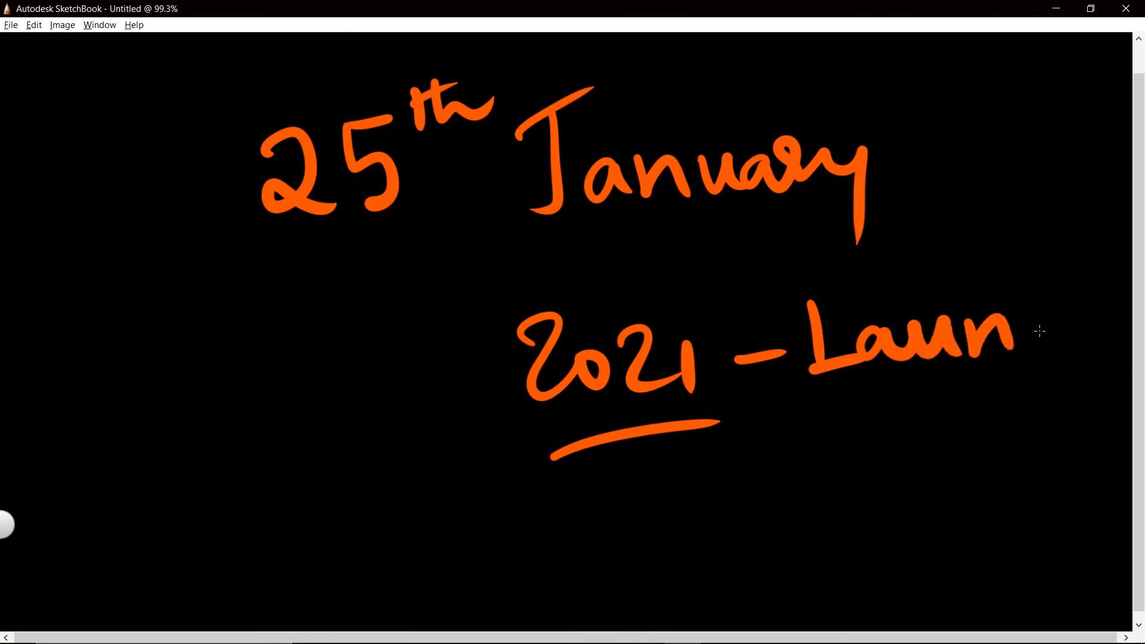
left_click_drag(1015, 336, 857, 449)
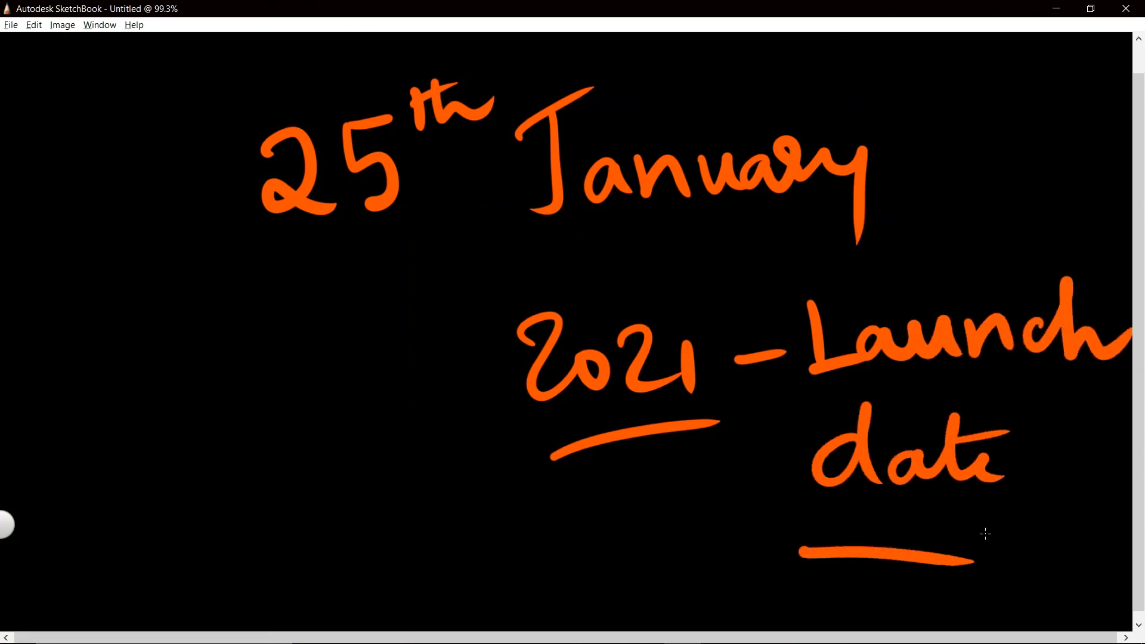
mouse_move(951, 397)
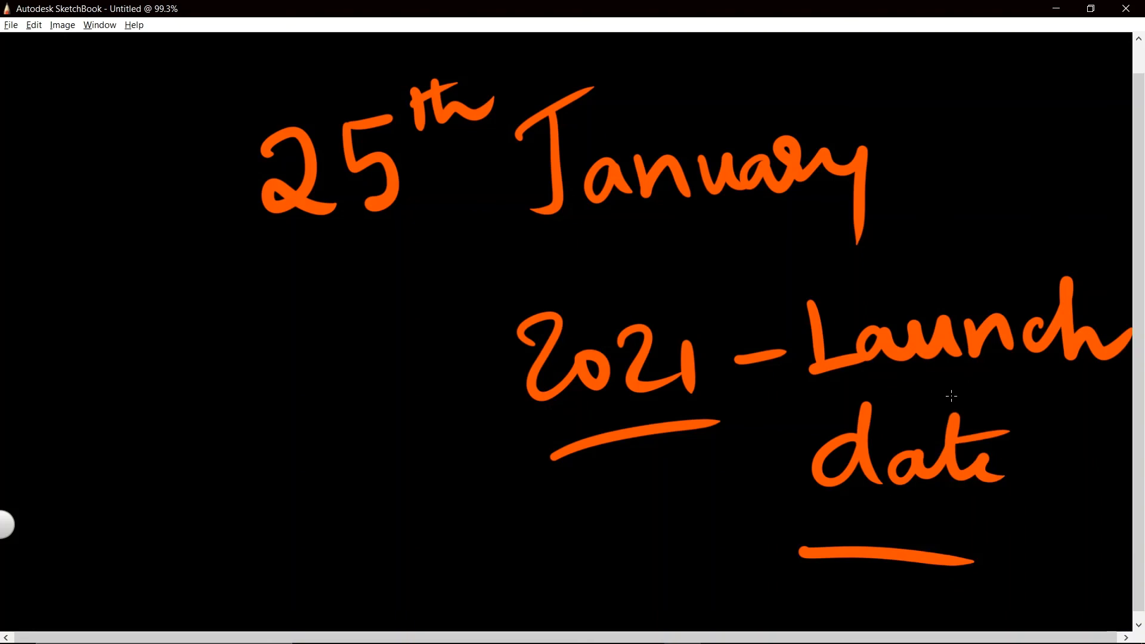
mouse_move(851, 292)
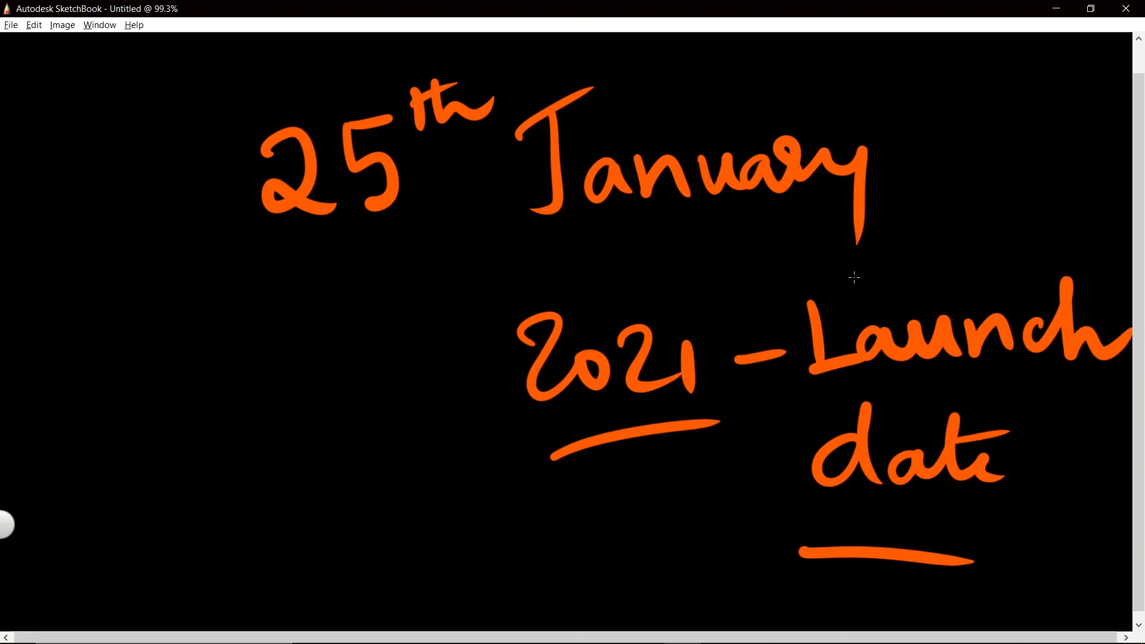
left_click_drag(810, 278, 898, 262)
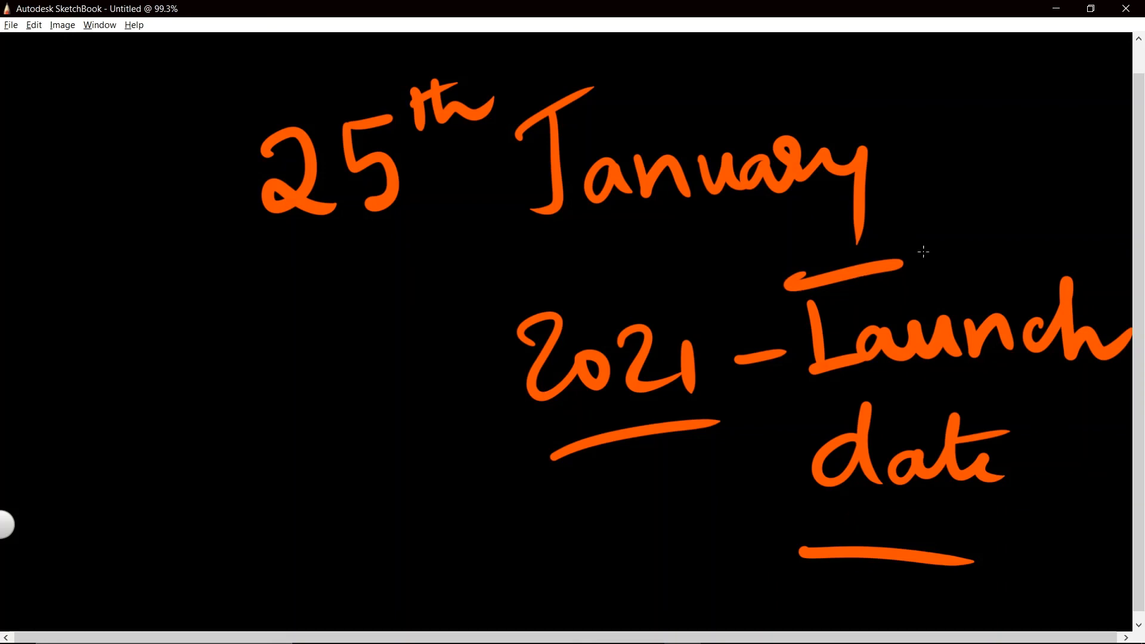
mouse_move(907, 255)
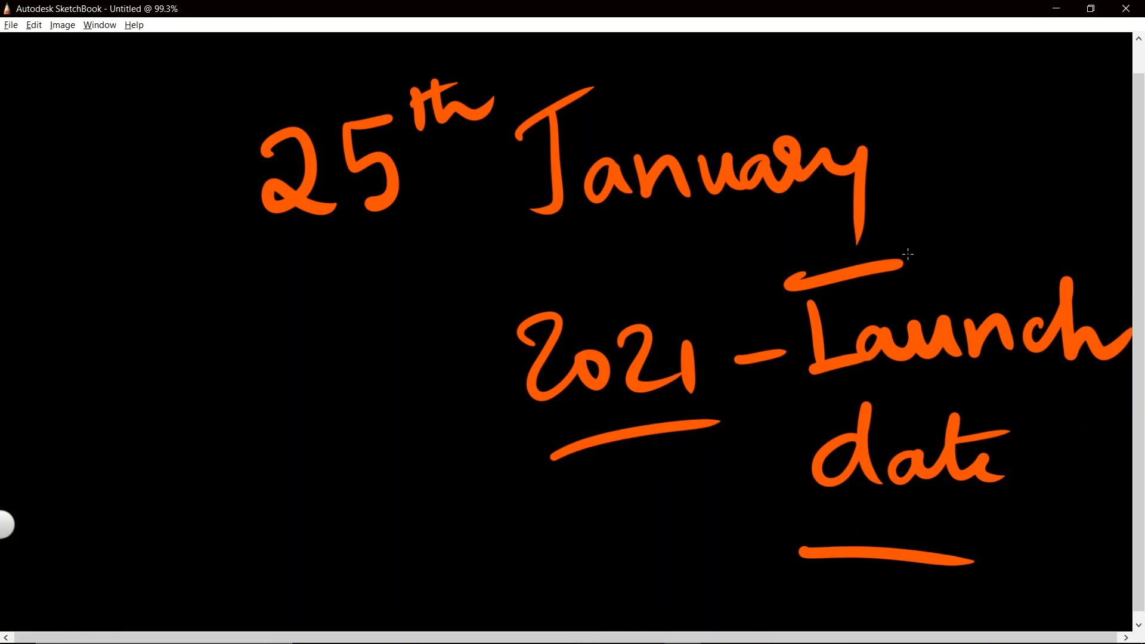
mouse_move(906, 251)
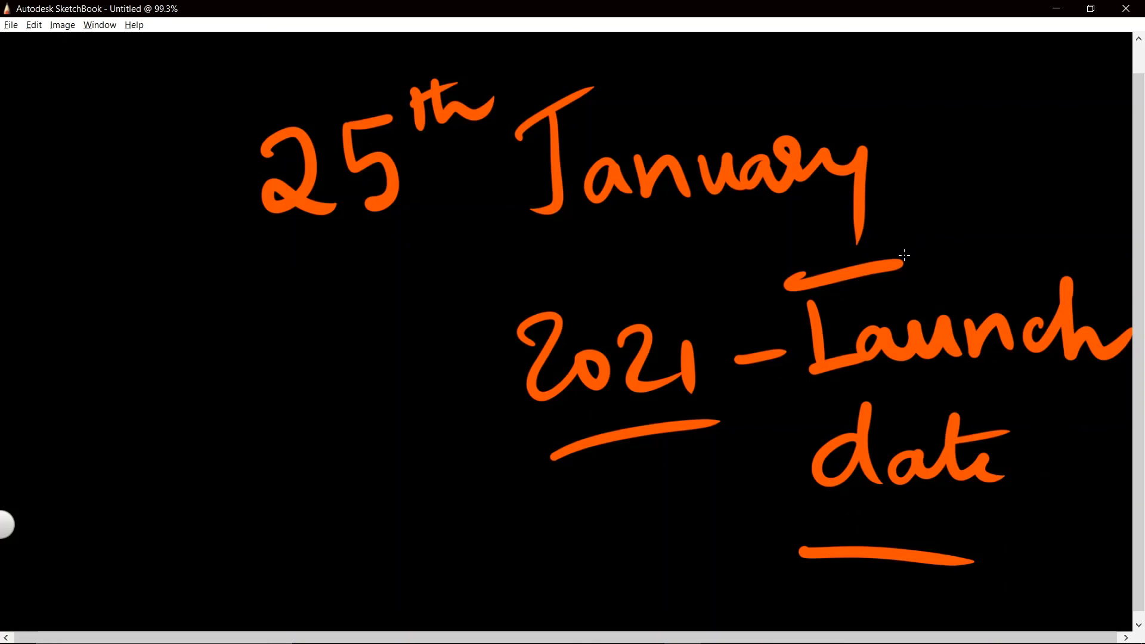
mouse_move(939, 238)
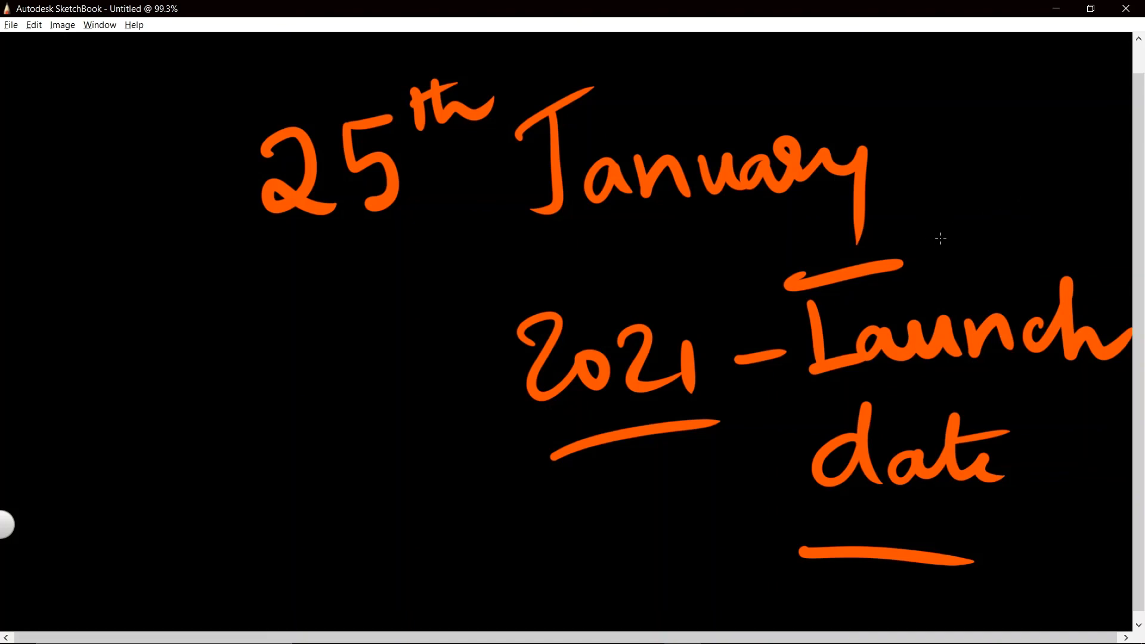
mouse_move(890, 146)
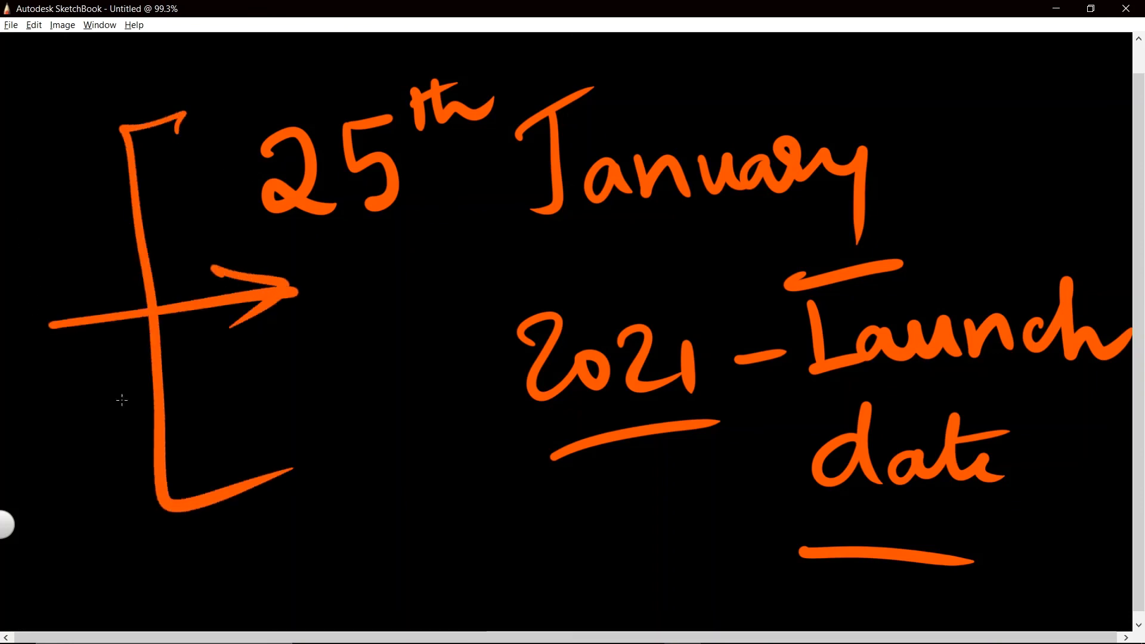
mouse_move(59, 420)
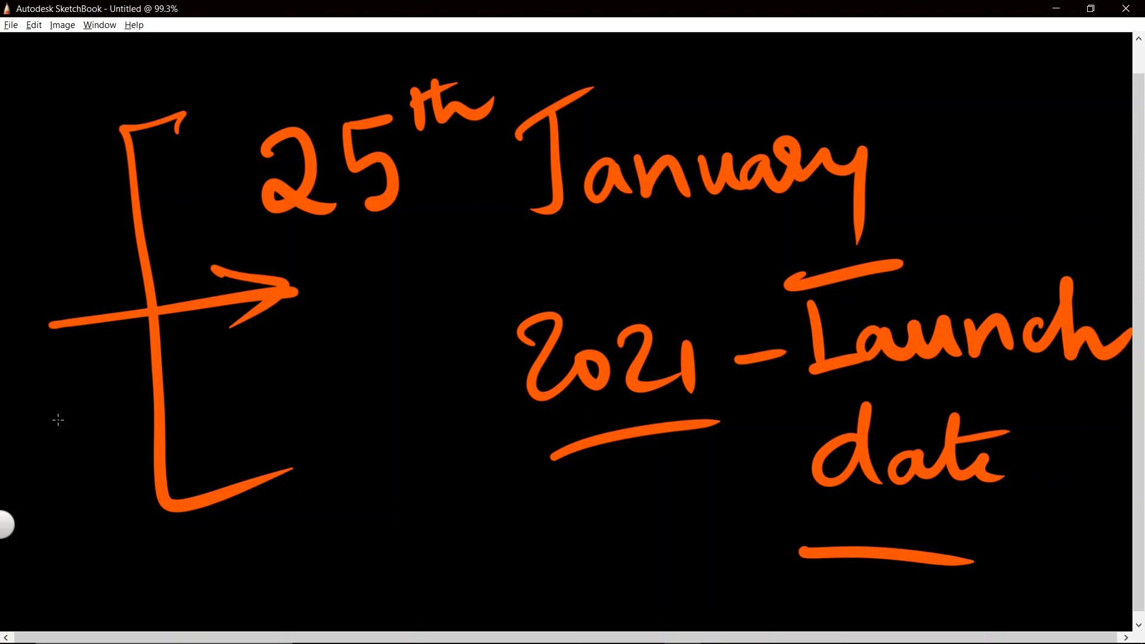